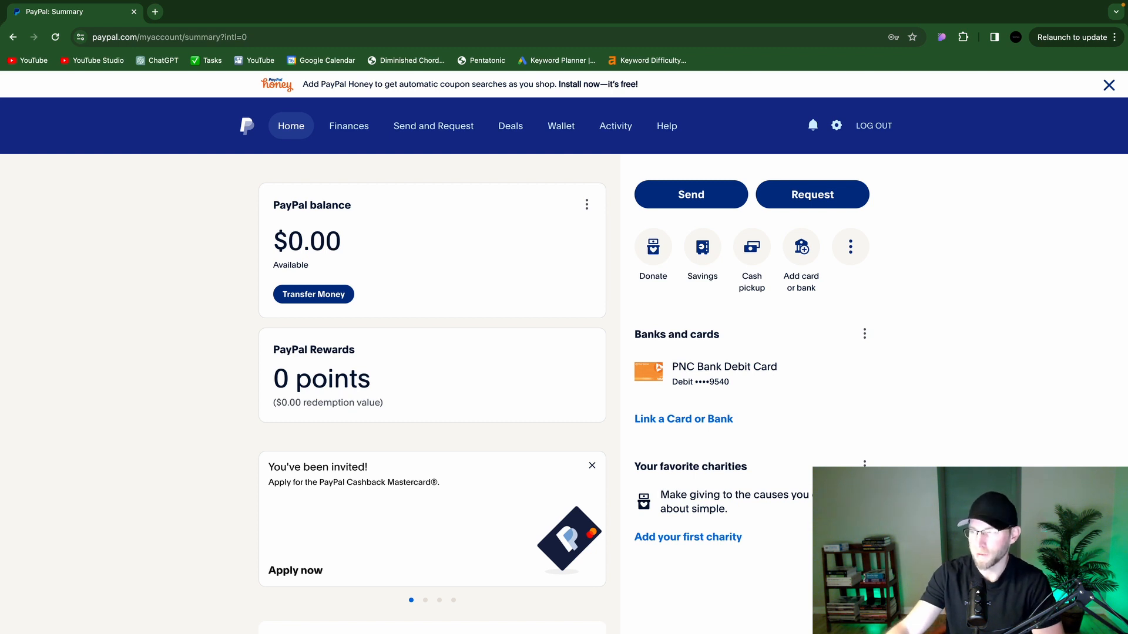
pyautogui.moveTo(829, 193)
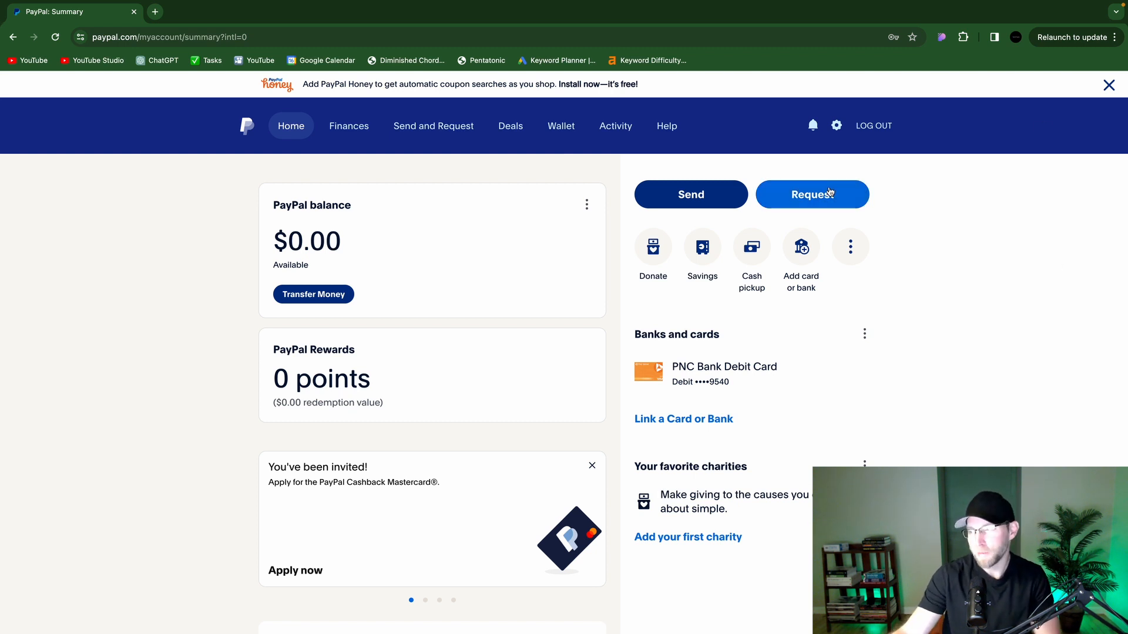
pyautogui.click(813, 195)
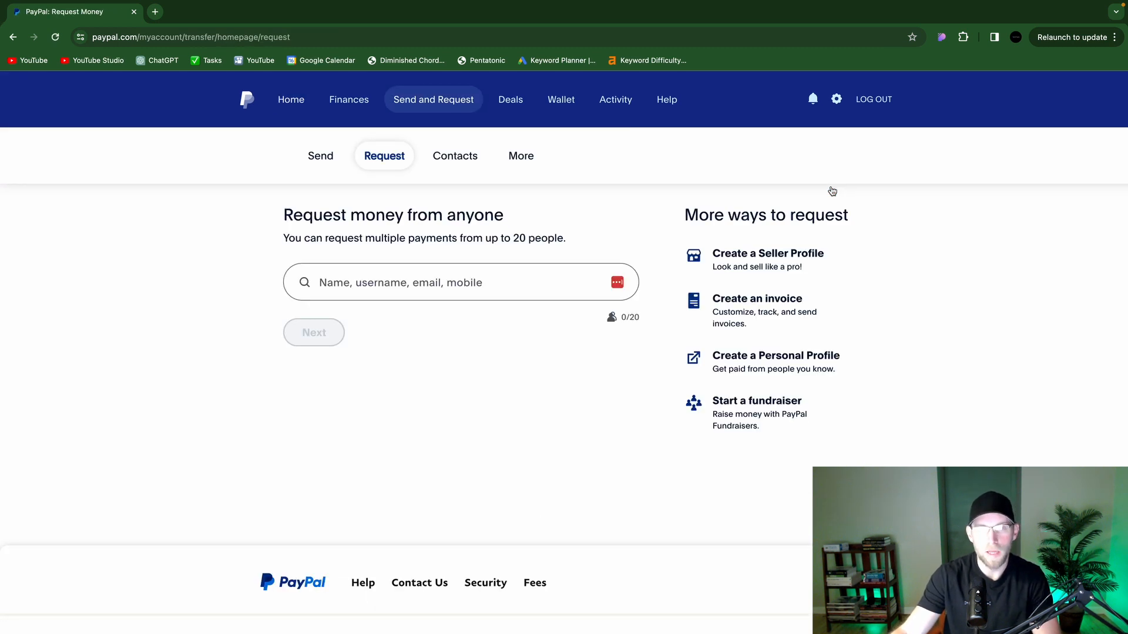
pyautogui.moveTo(440, 253)
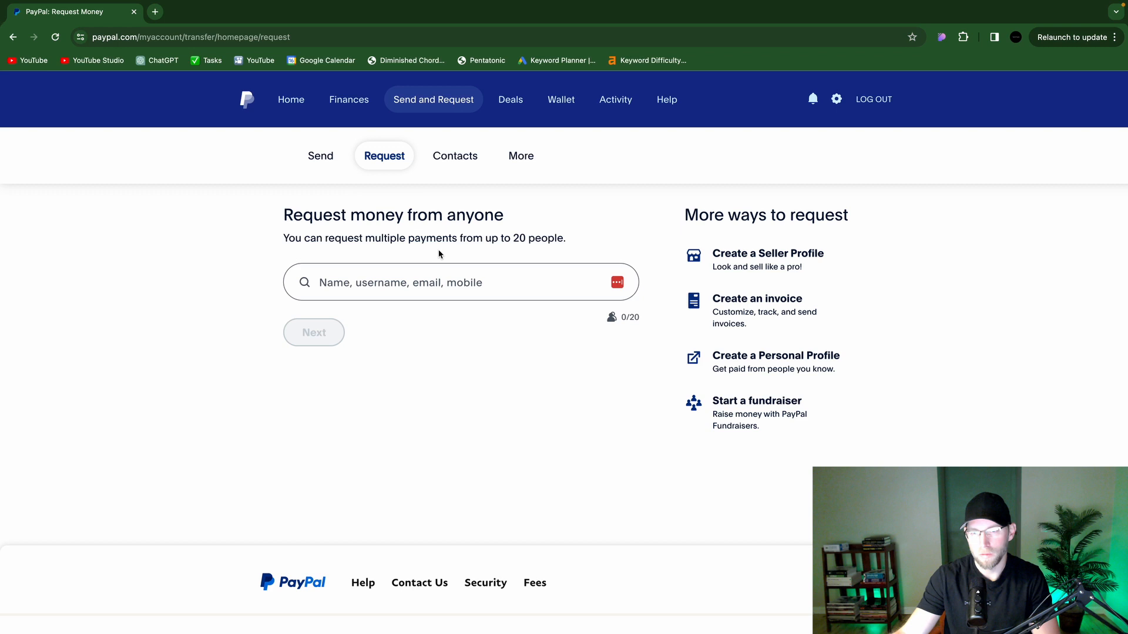
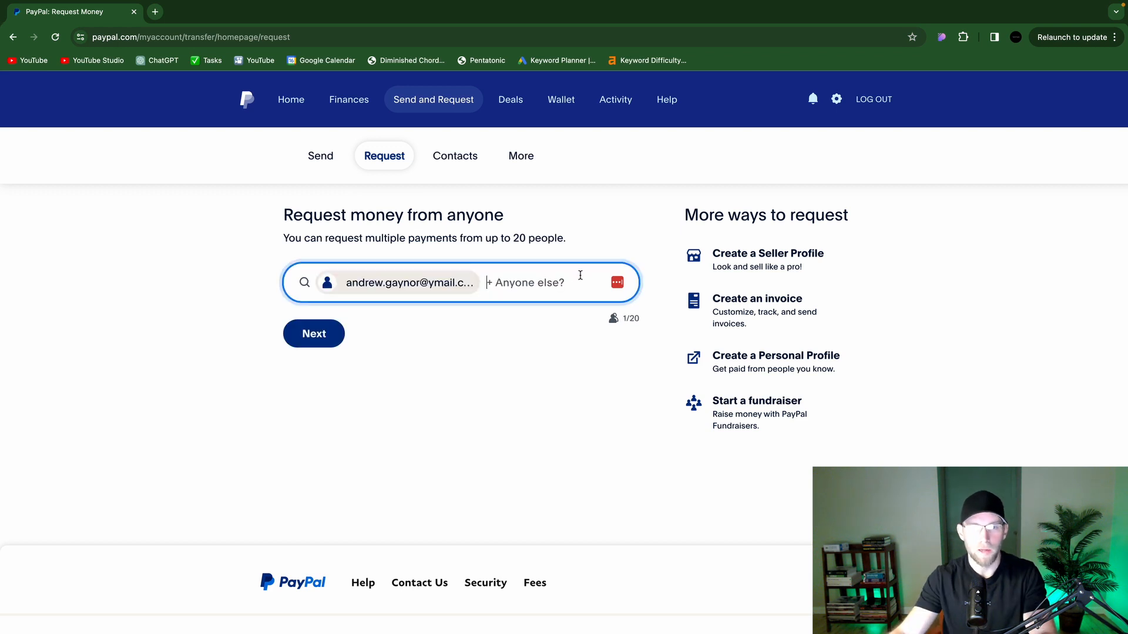
pyautogui.click(314, 334)
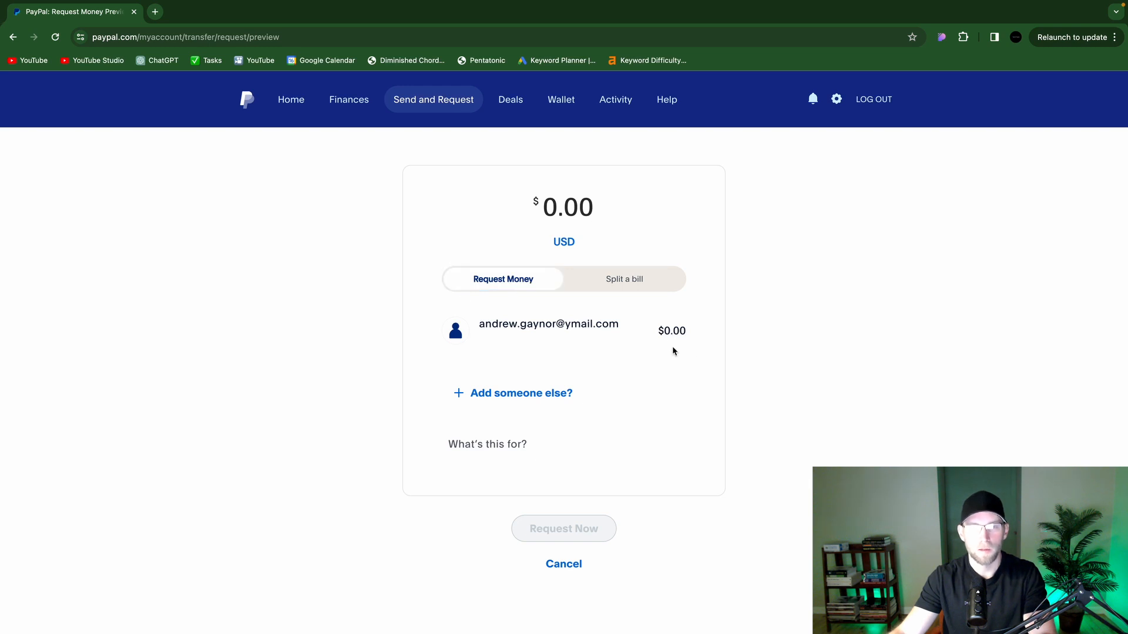
pyautogui.click(572, 210)
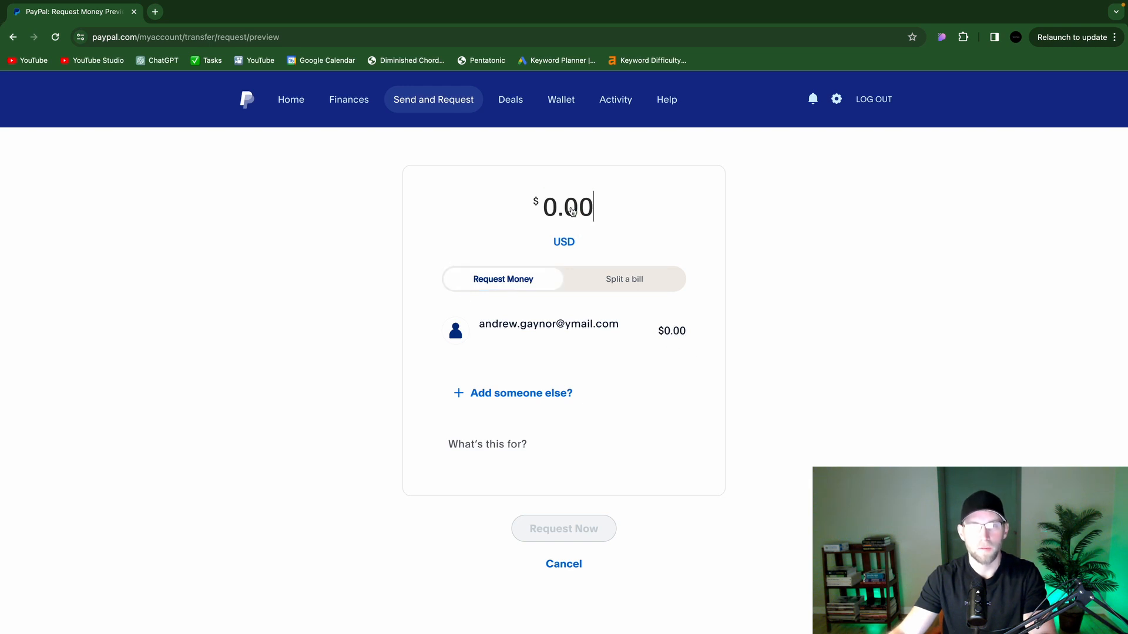
pyautogui.write('22.22')
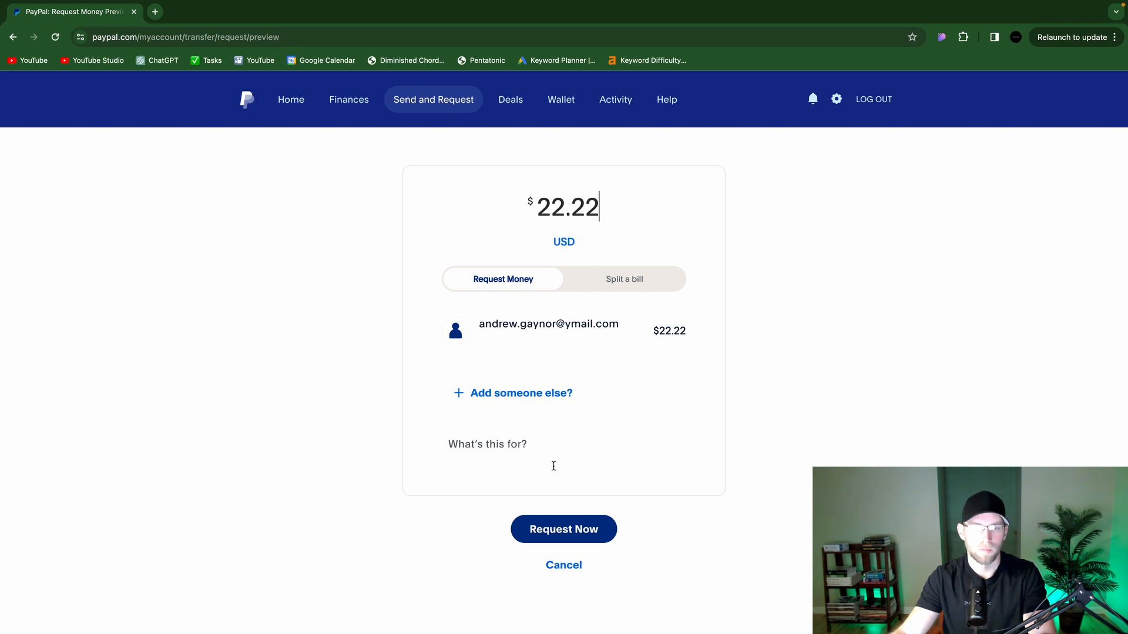
pyautogui.moveTo(630, 508)
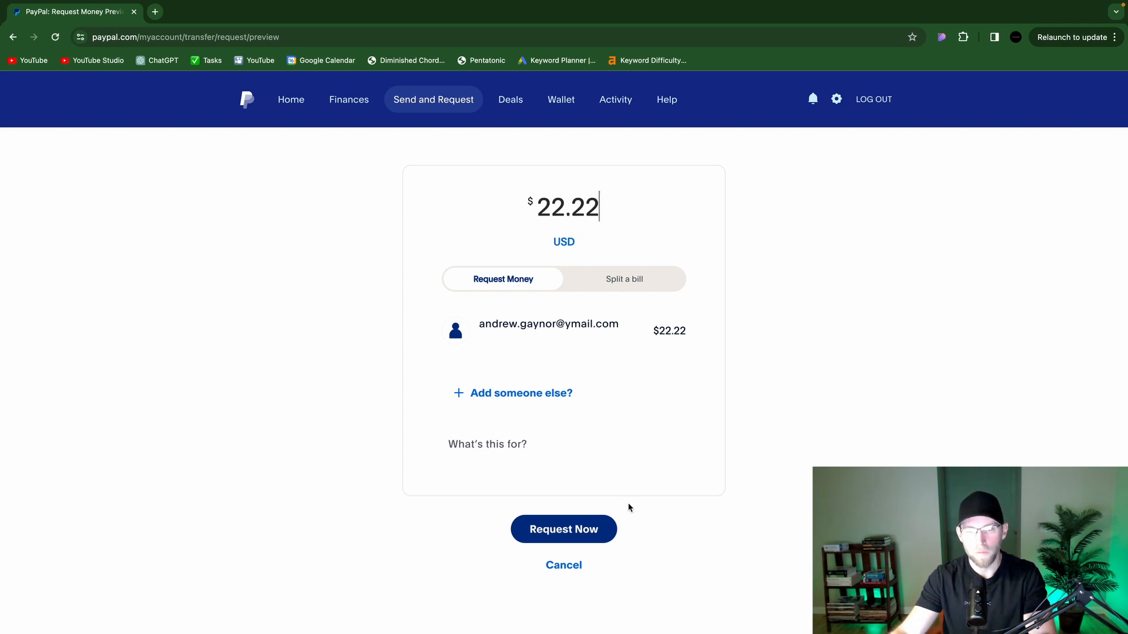
pyautogui.moveTo(568, 569)
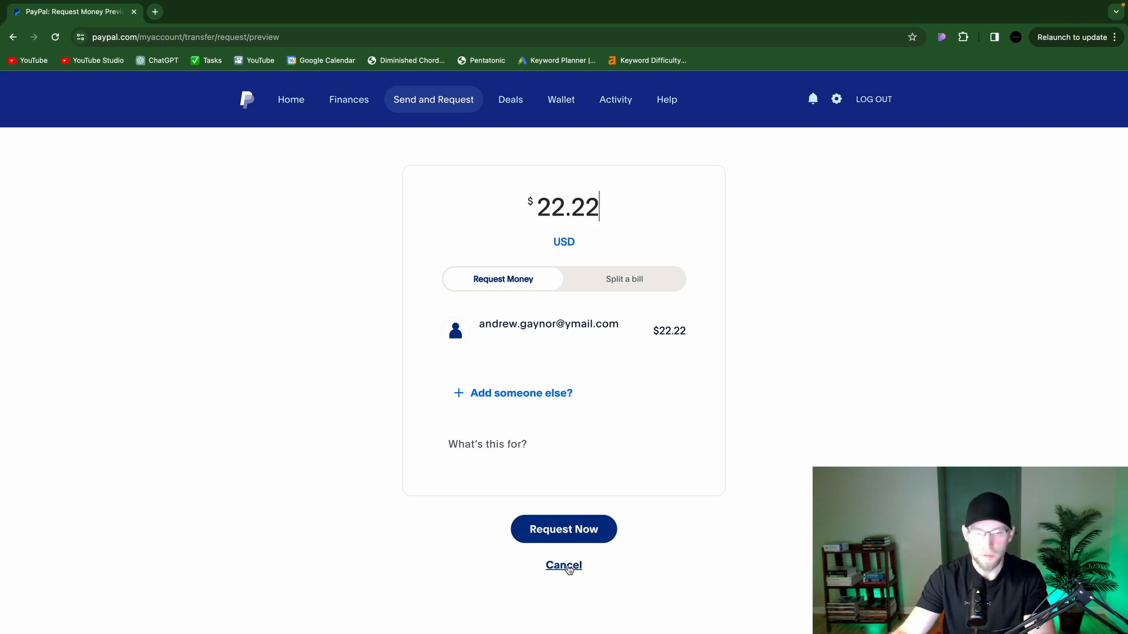
pyautogui.click(564, 565)
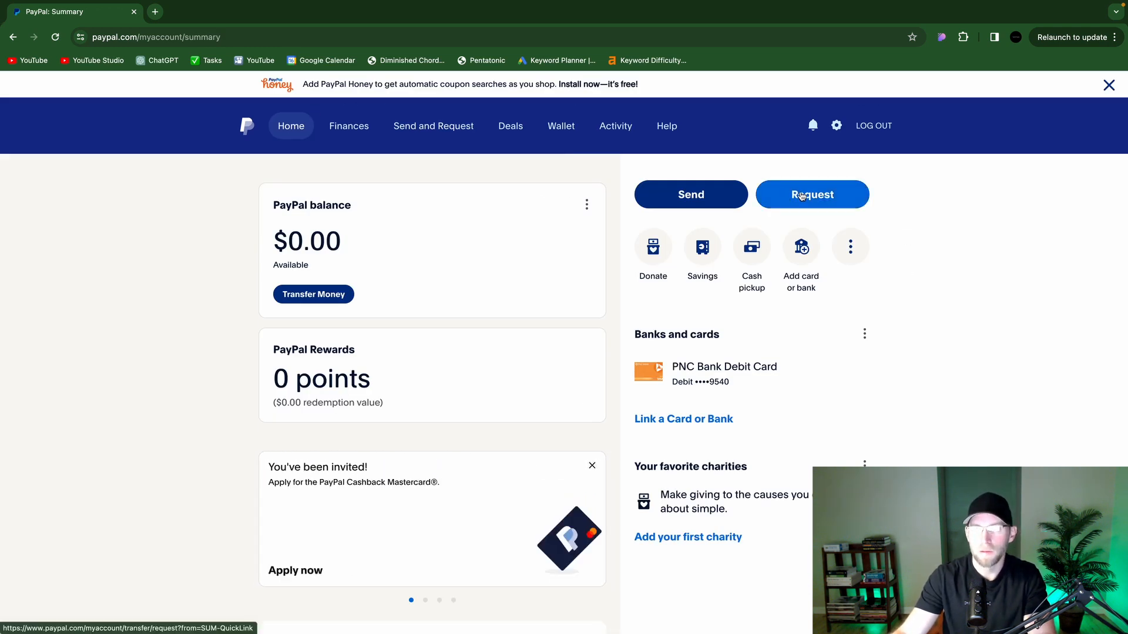
pyautogui.click(812, 195)
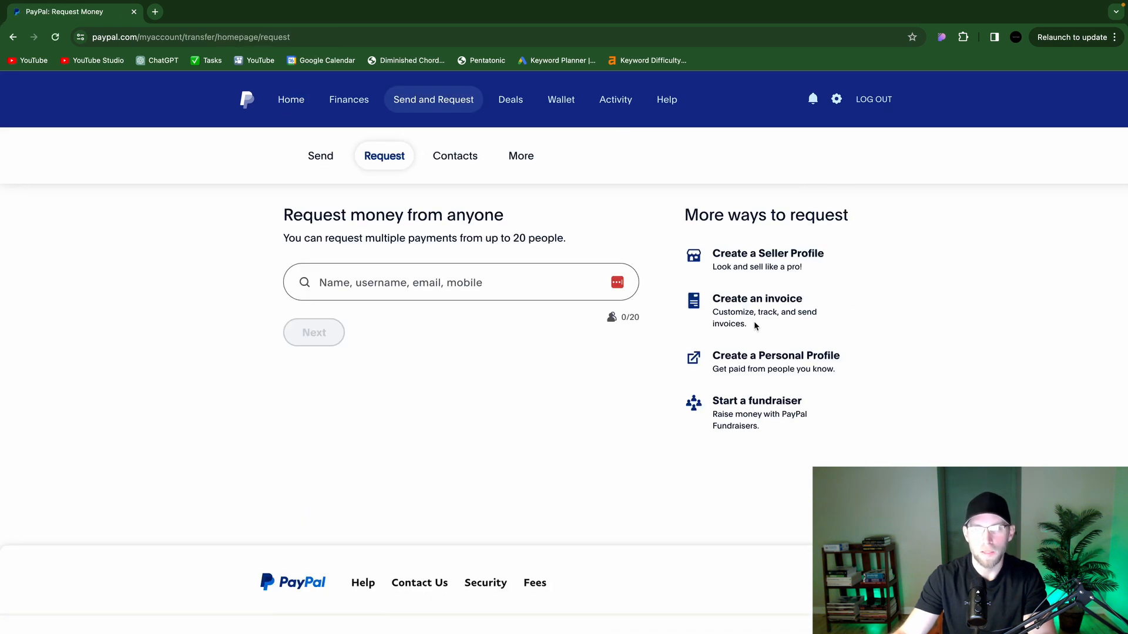
pyautogui.click(757, 298)
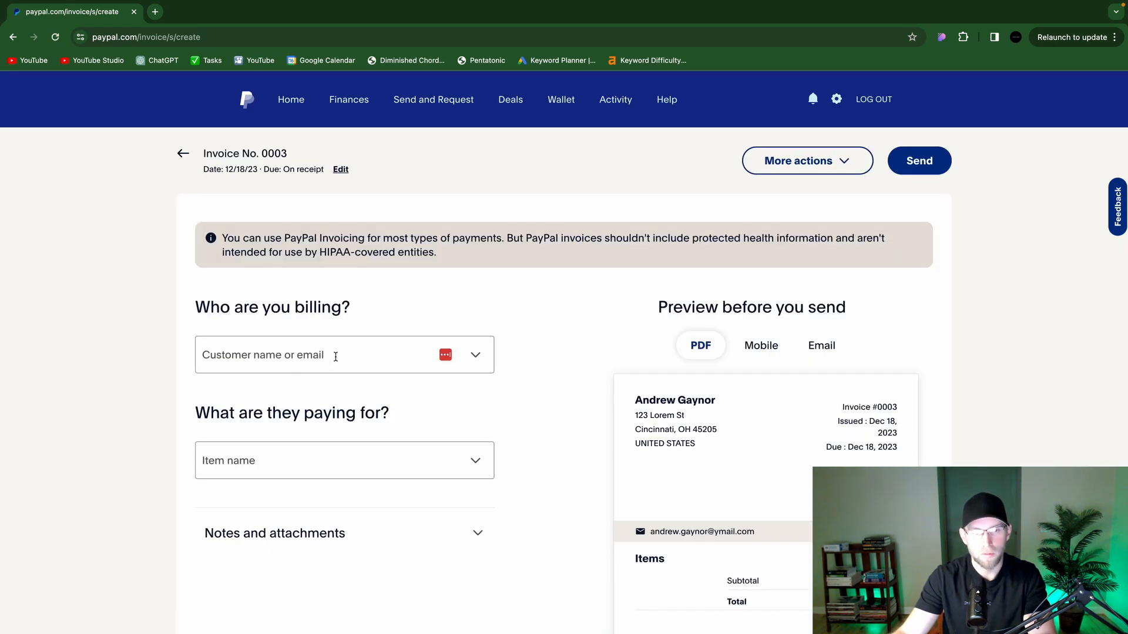
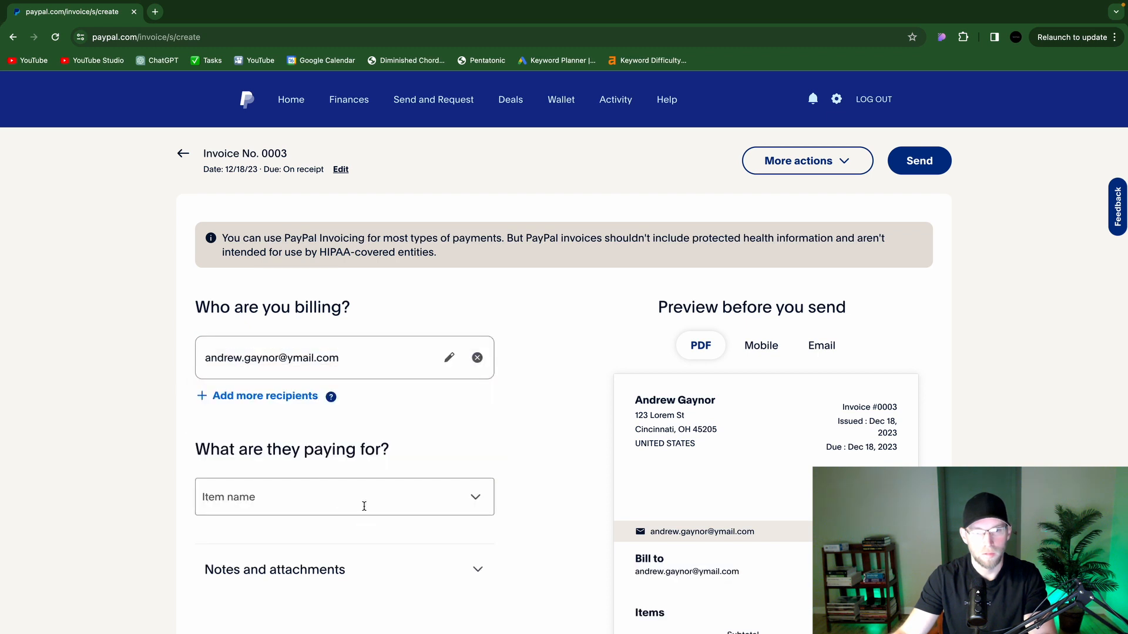
pyautogui.click(345, 497)
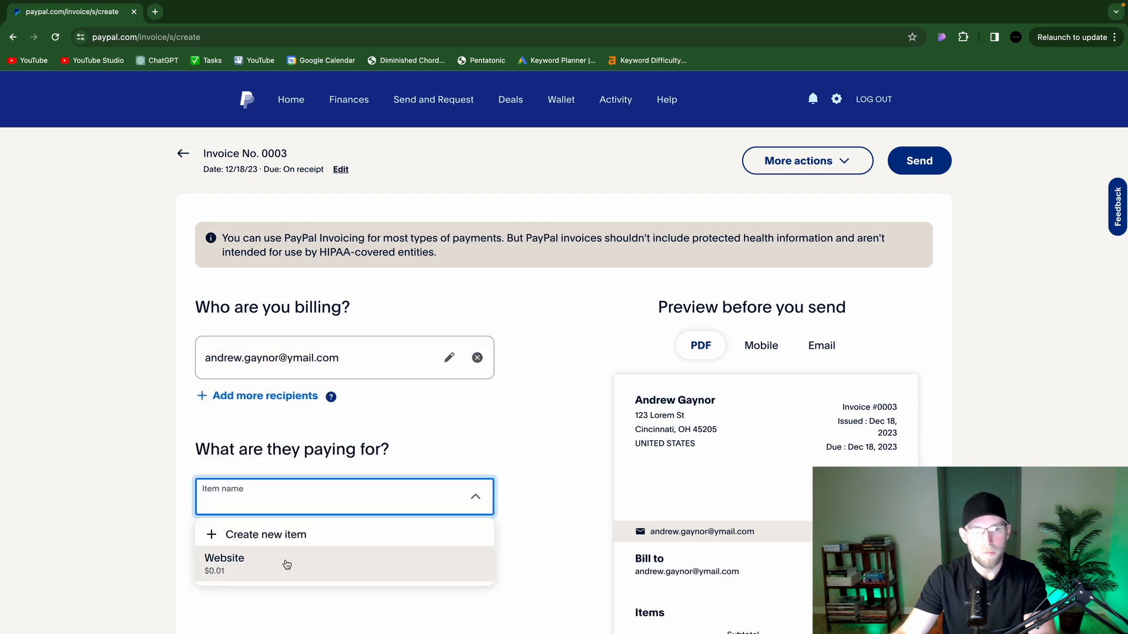
pyautogui.click(224, 564)
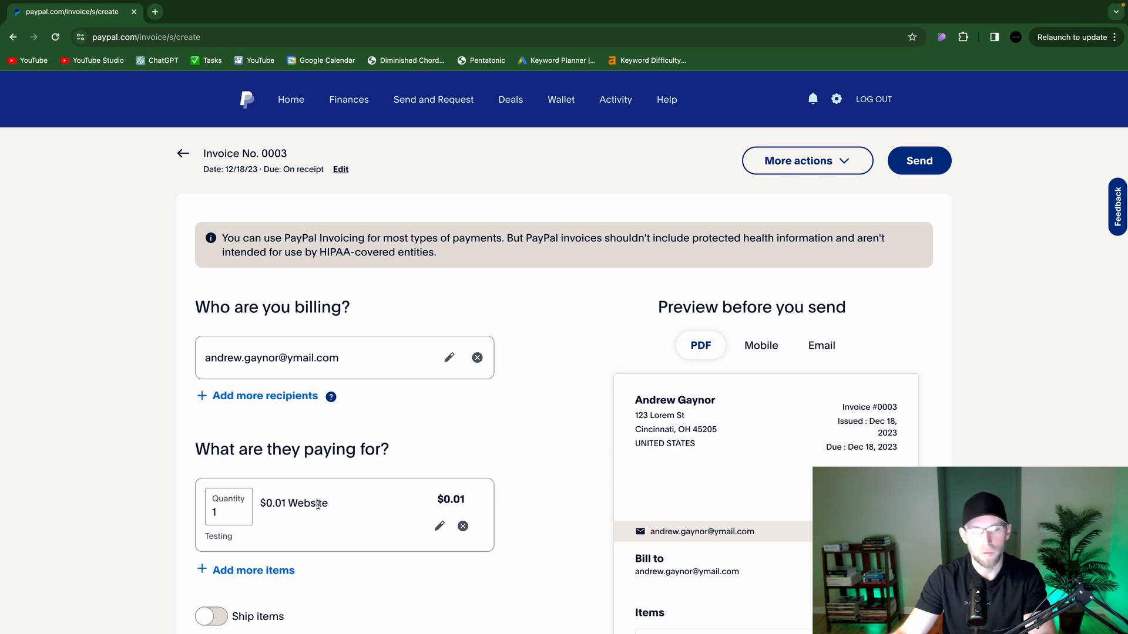
pyautogui.moveTo(202, 513)
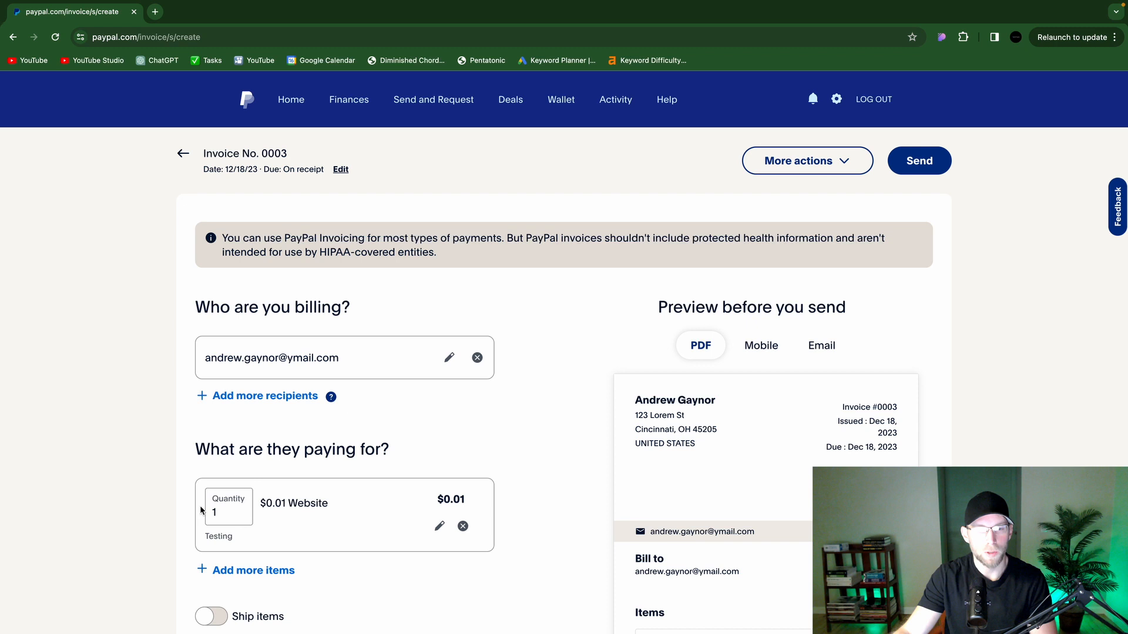
pyautogui.moveTo(369, 552)
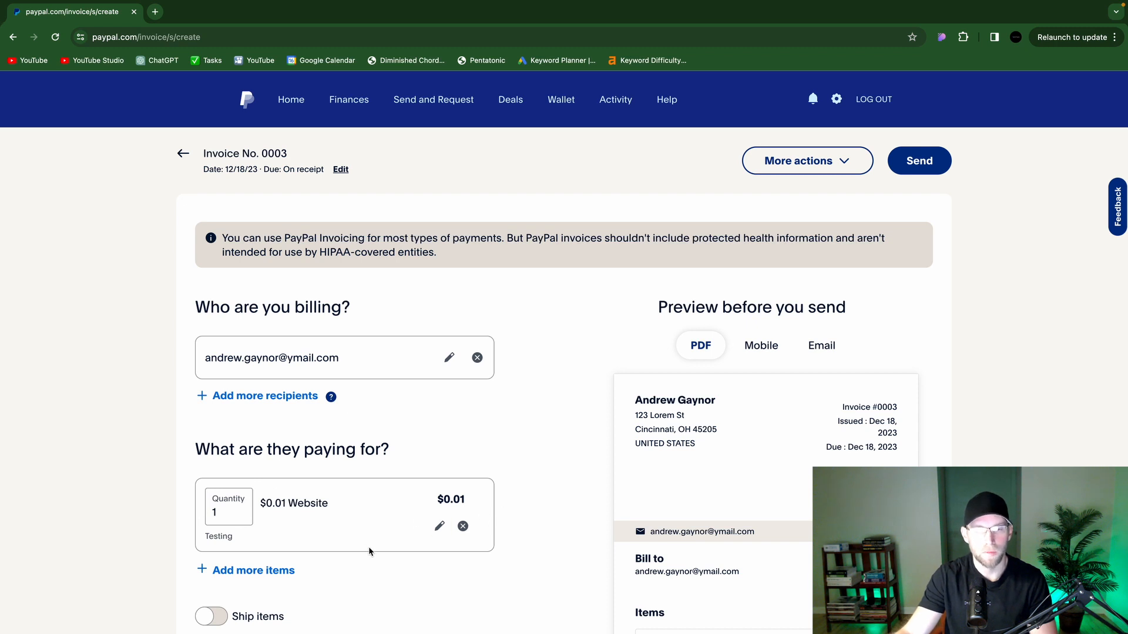
pyautogui.scroll(-3)
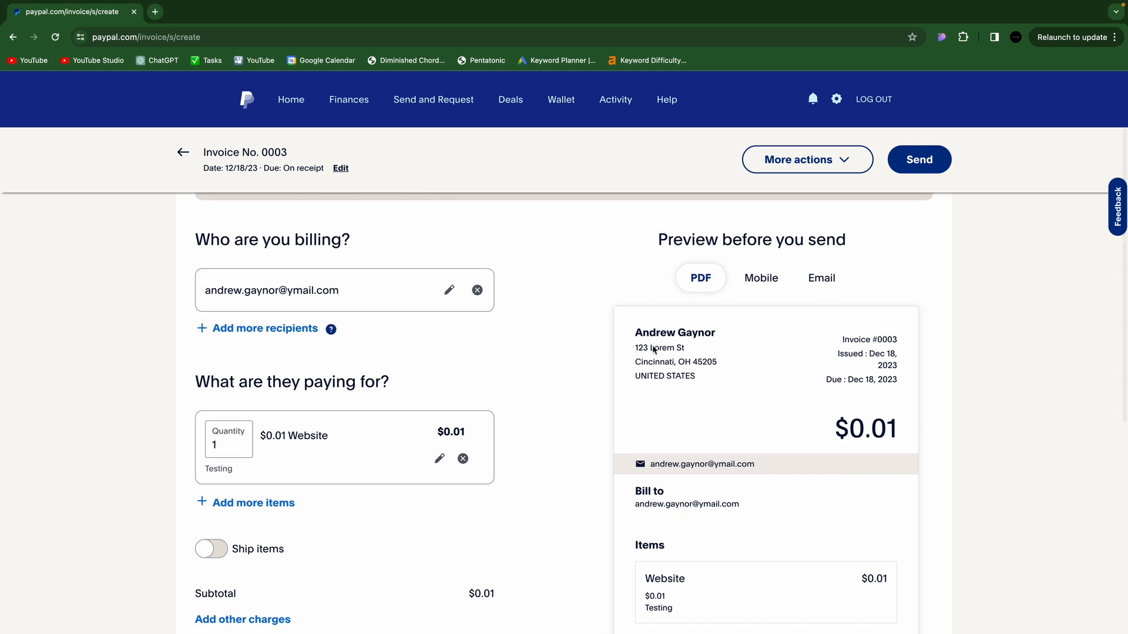
pyautogui.click(762, 296)
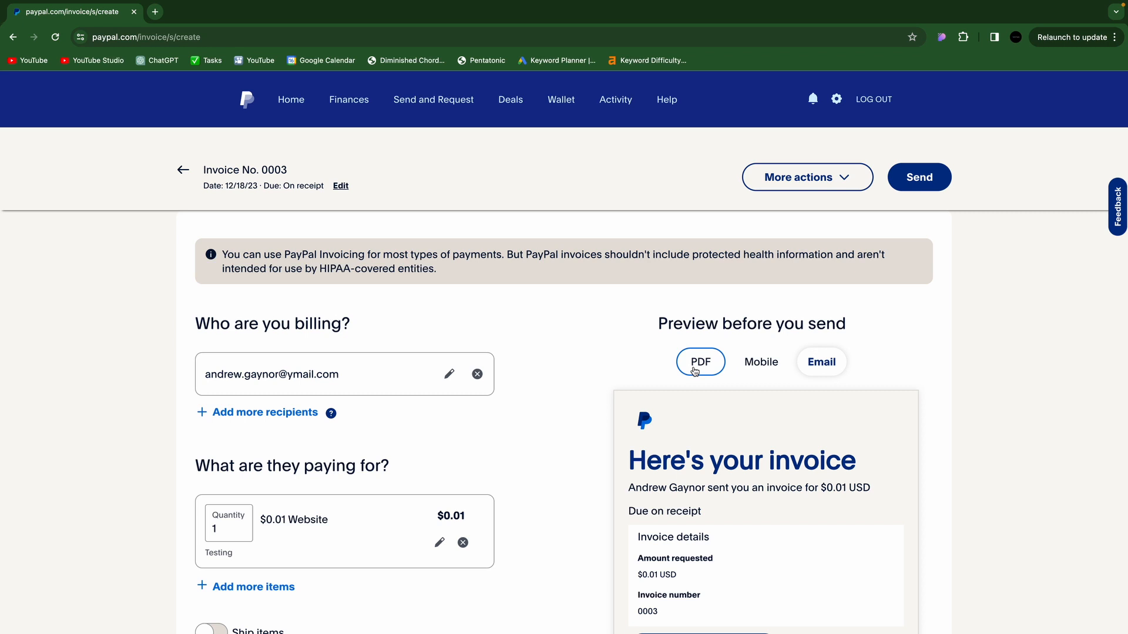
# Switch the invoice preview to the PDF layout and list the More actions options.
pyautogui.click(700, 362)
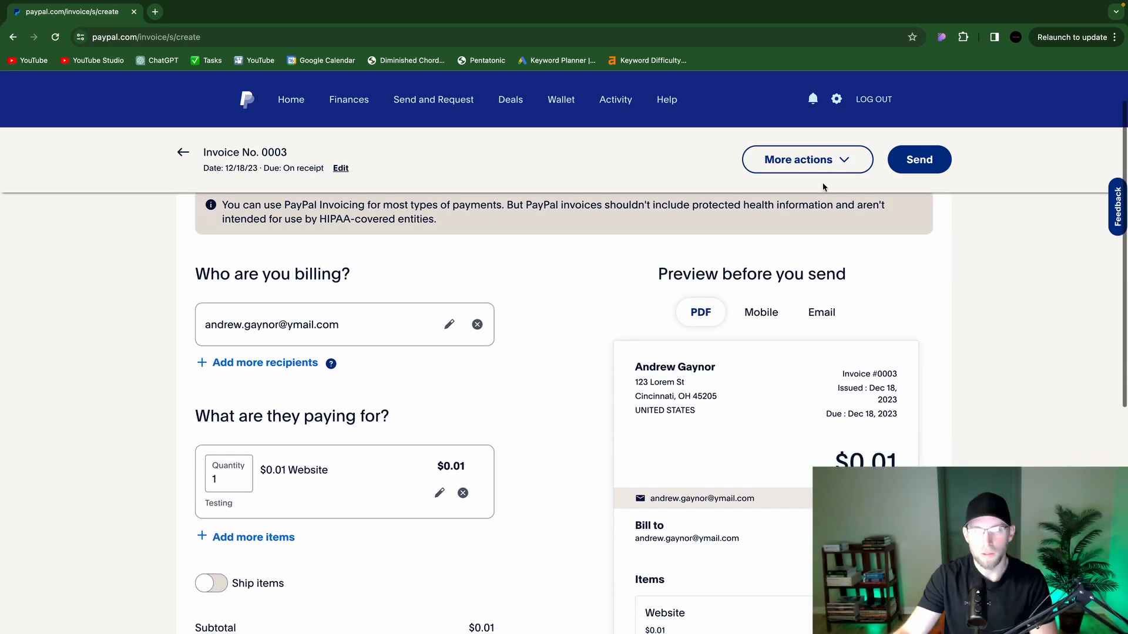
pyautogui.click(808, 159)
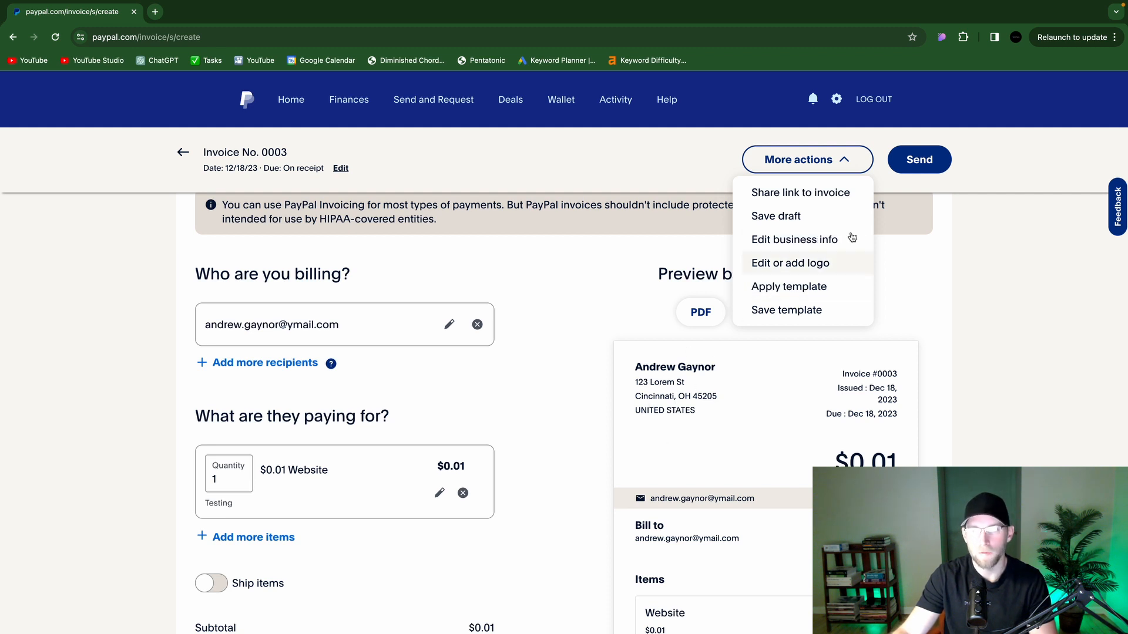
pyautogui.moveTo(832, 331)
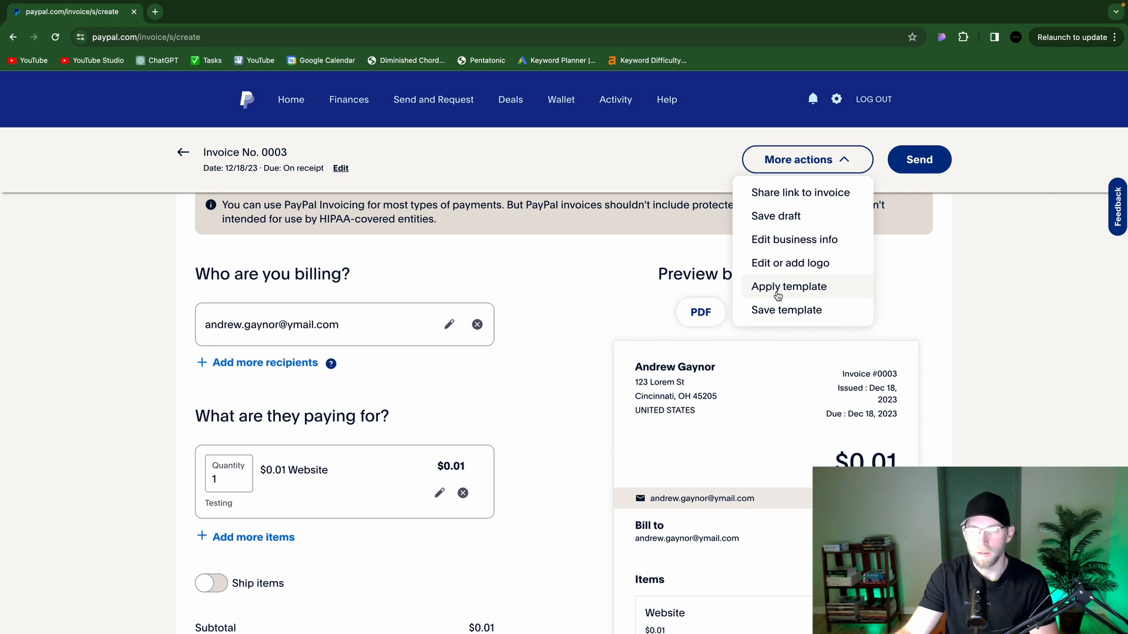
pyautogui.moveTo(574, 289)
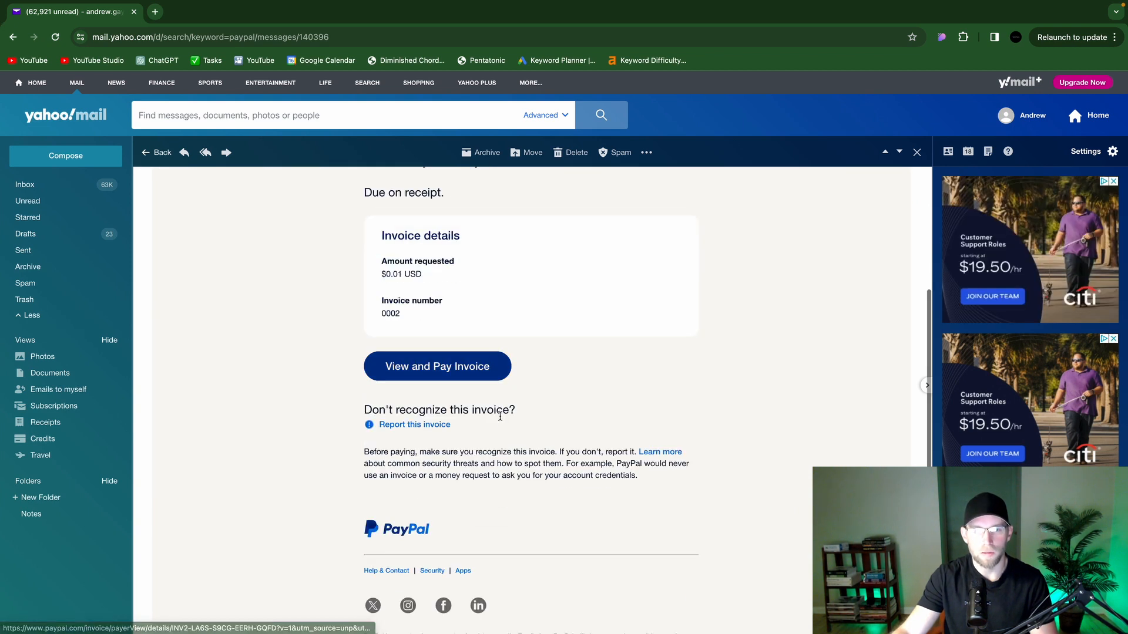
# Review the emailed PayPal invoice in Yahoo Mail, then return to the unsent invoice 0003 draft.
pyautogui.scroll(3)
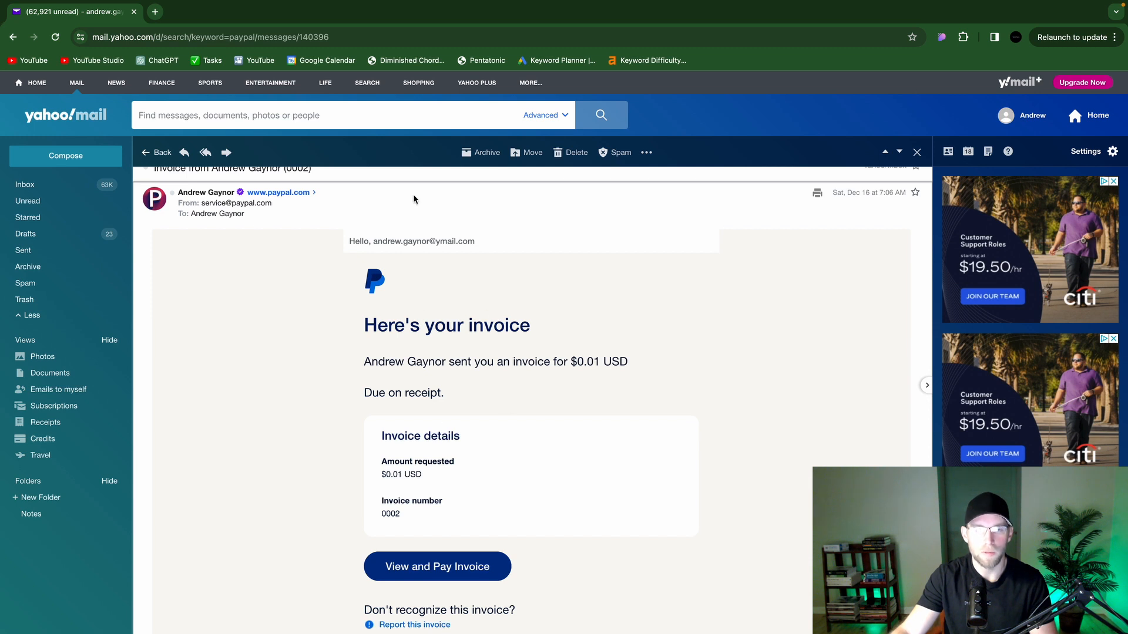
pyautogui.moveTo(574, 460)
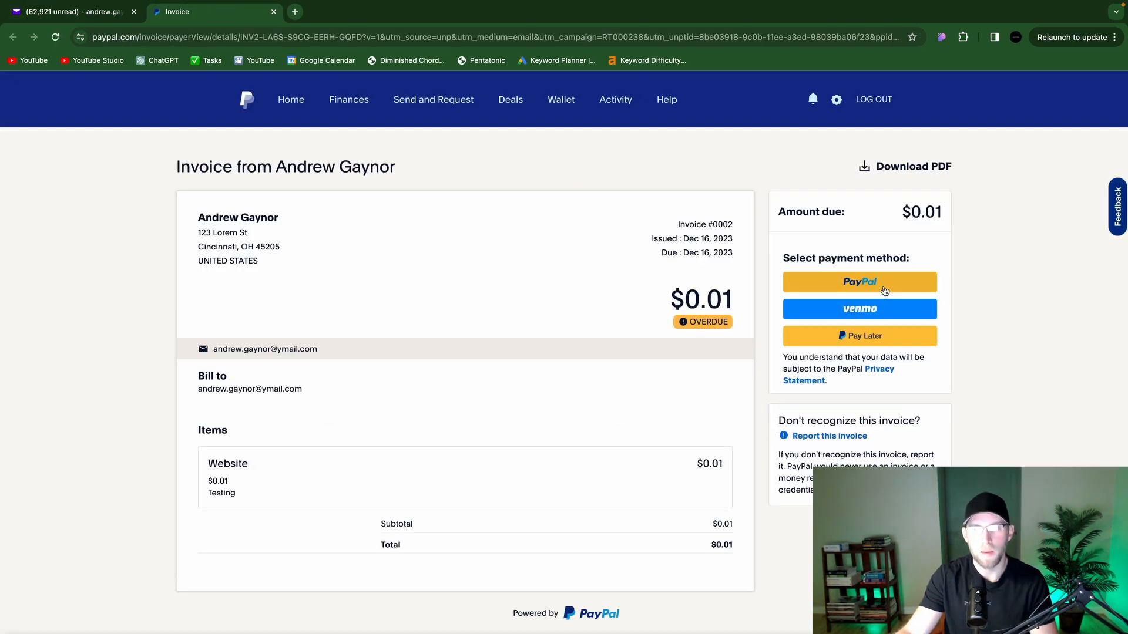
pyautogui.moveTo(679, 329)
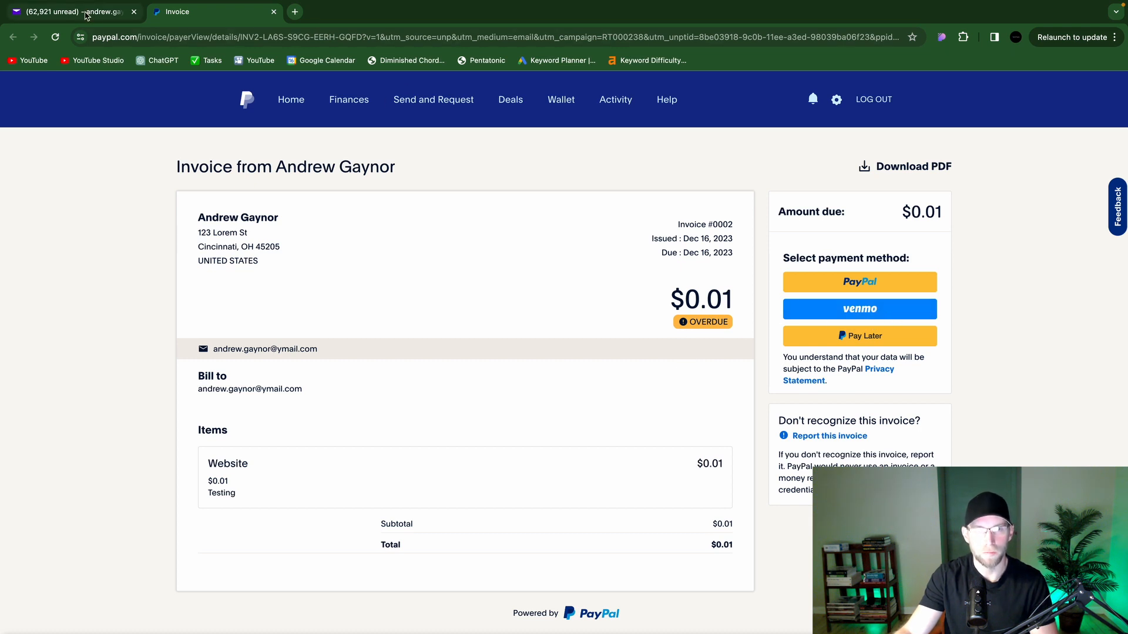
pyautogui.click(68, 10)
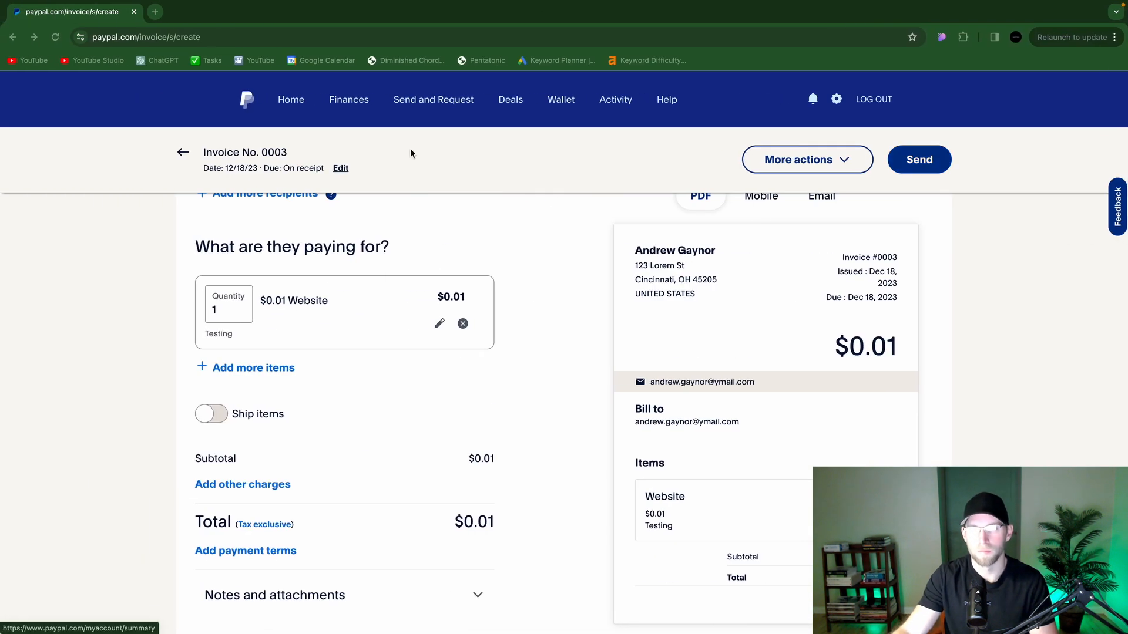
# Send invoice 0003 and show its Remind, Edit, Copy and Share link actions in the invoice list.
pyautogui.click(918, 159)
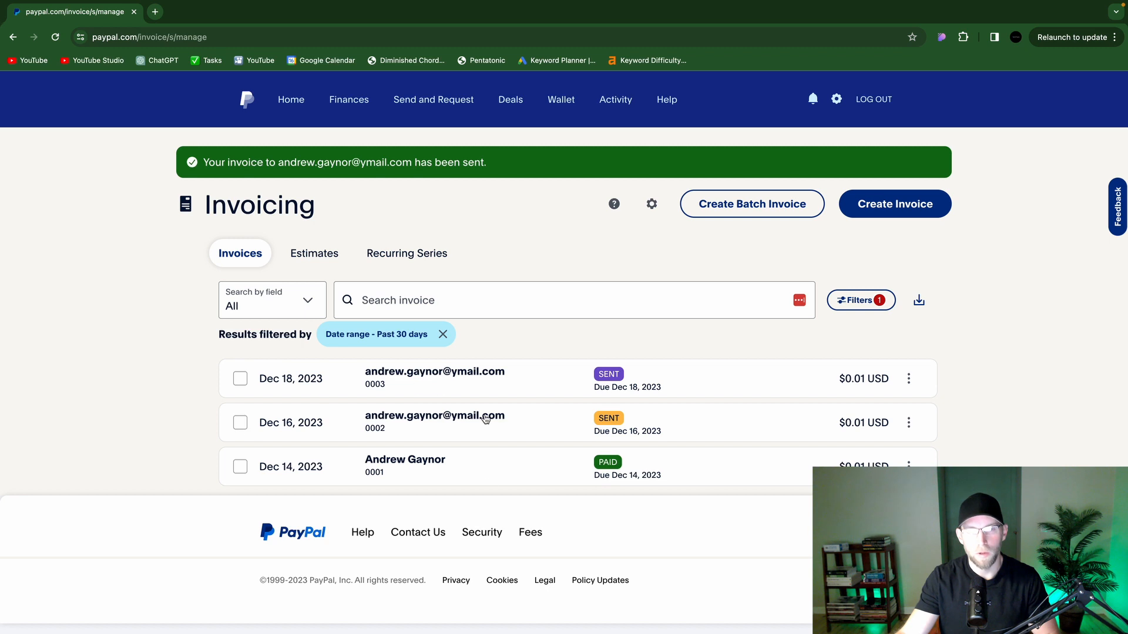
pyautogui.moveTo(616, 484)
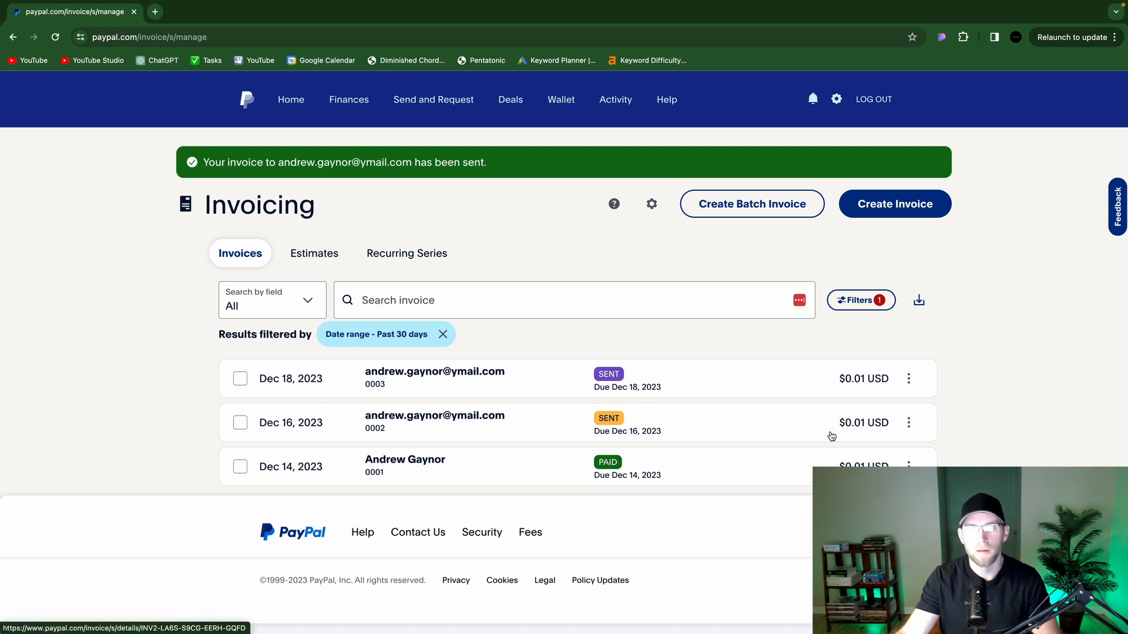
pyautogui.click(908, 378)
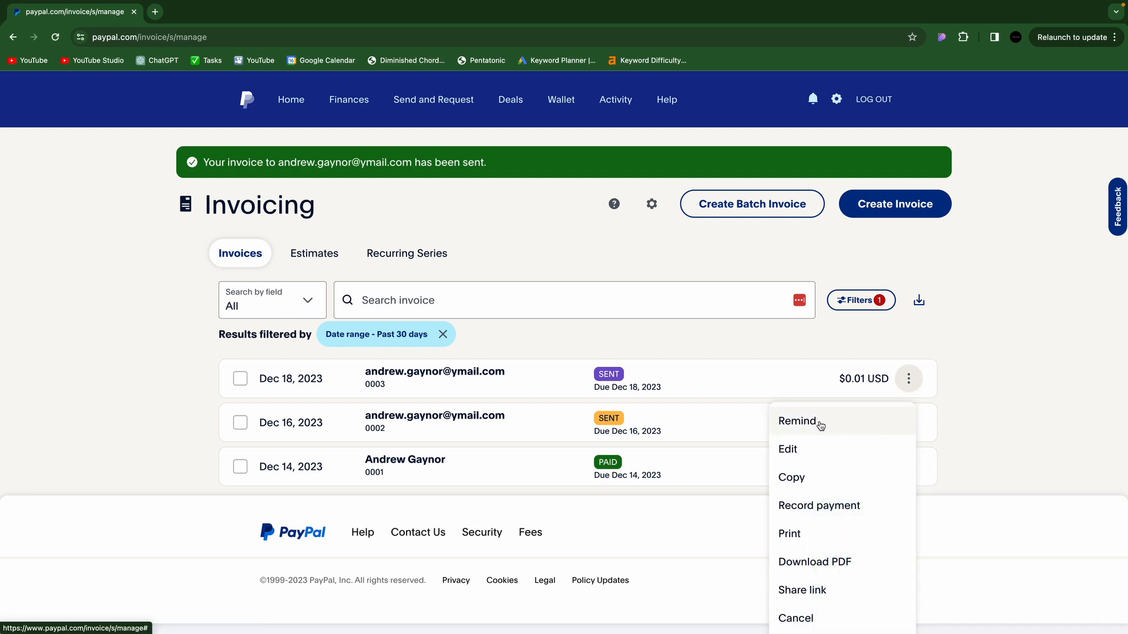
pyautogui.moveTo(801, 477)
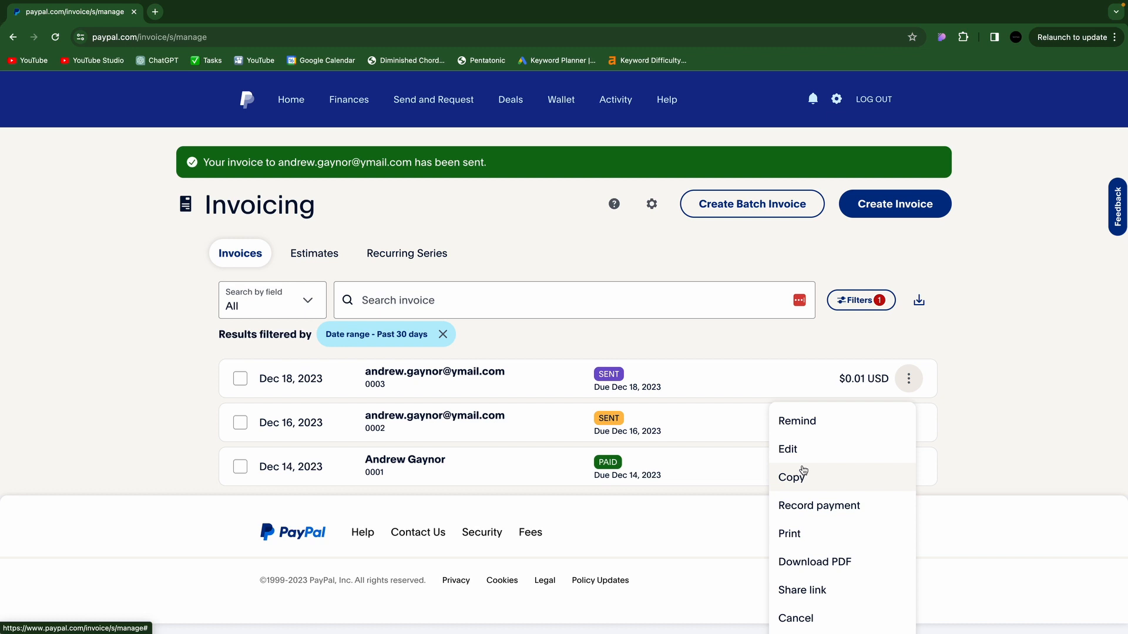
pyautogui.moveTo(794, 460)
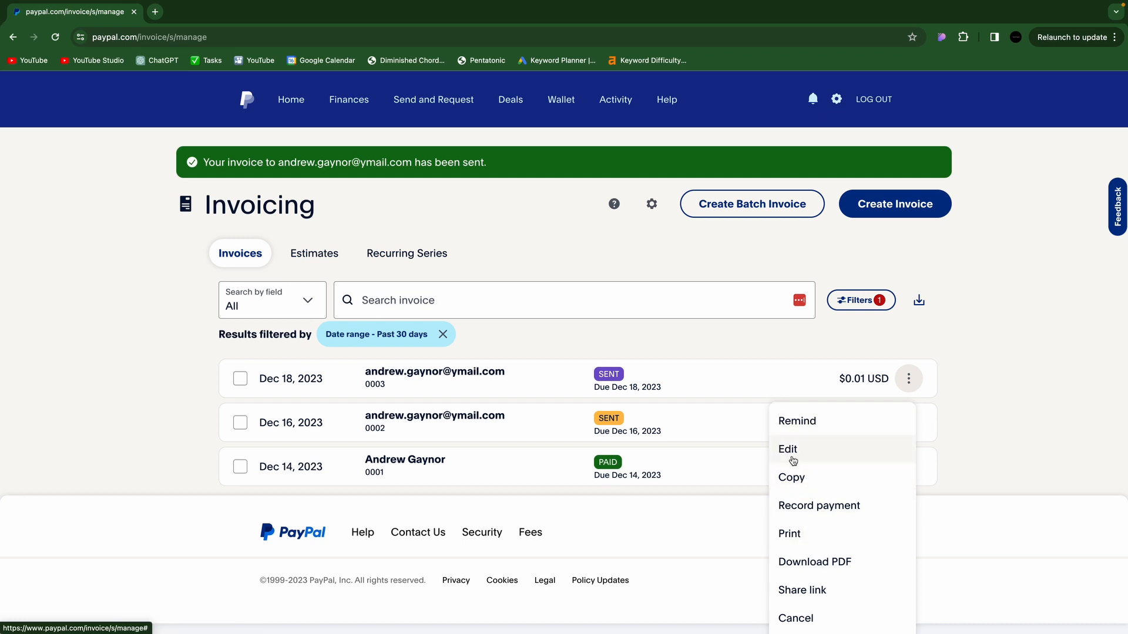
pyautogui.moveTo(841, 530)
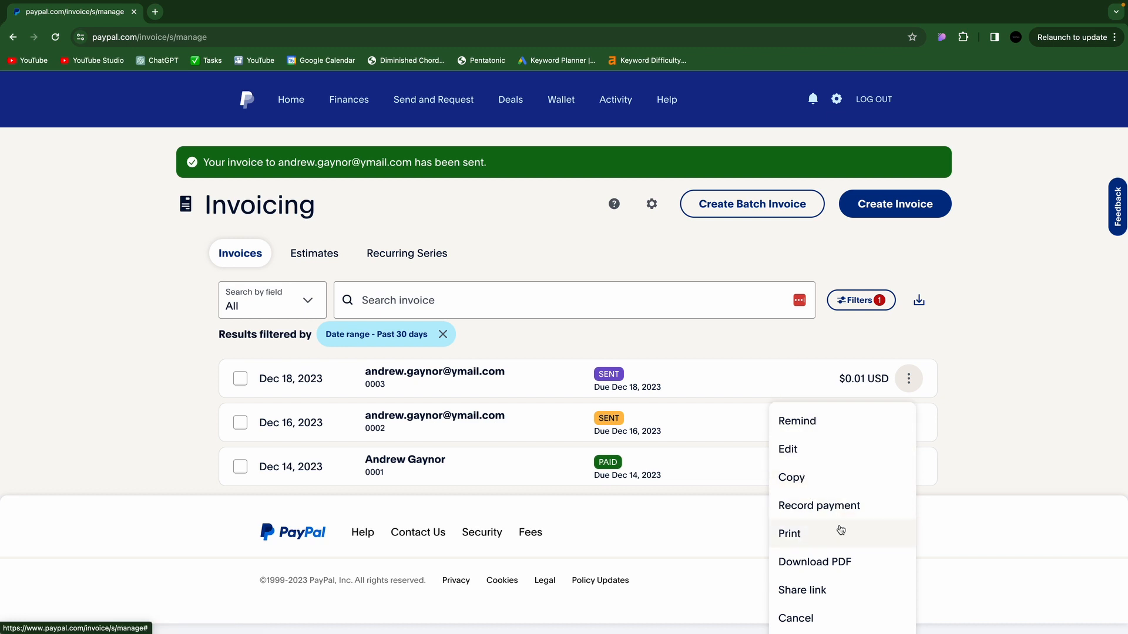
pyautogui.moveTo(822, 525)
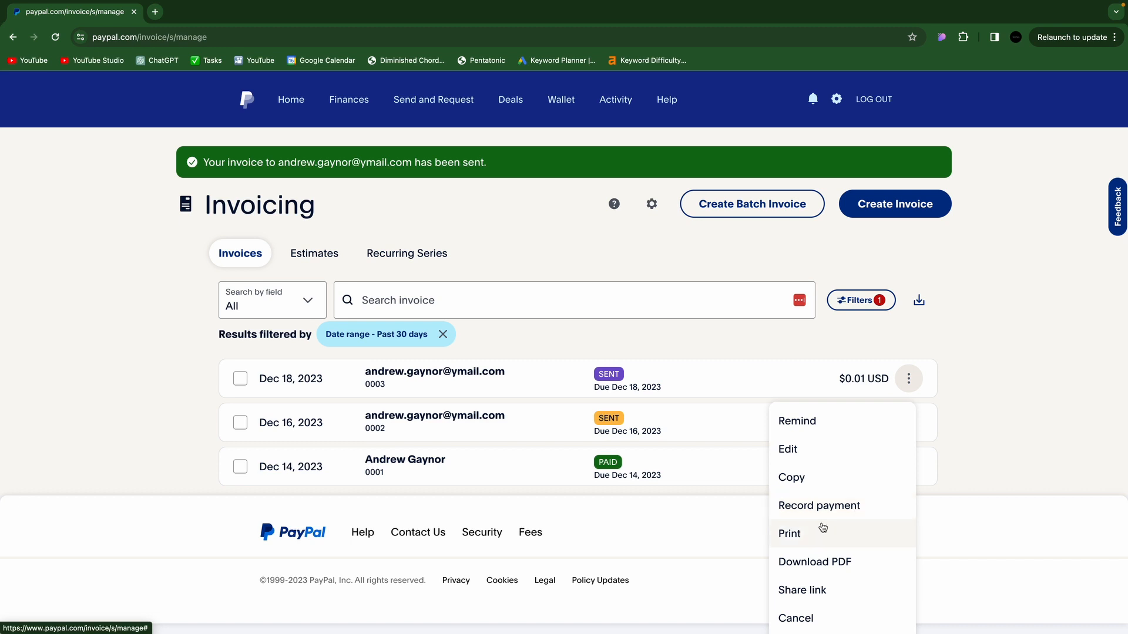
pyautogui.moveTo(838, 503)
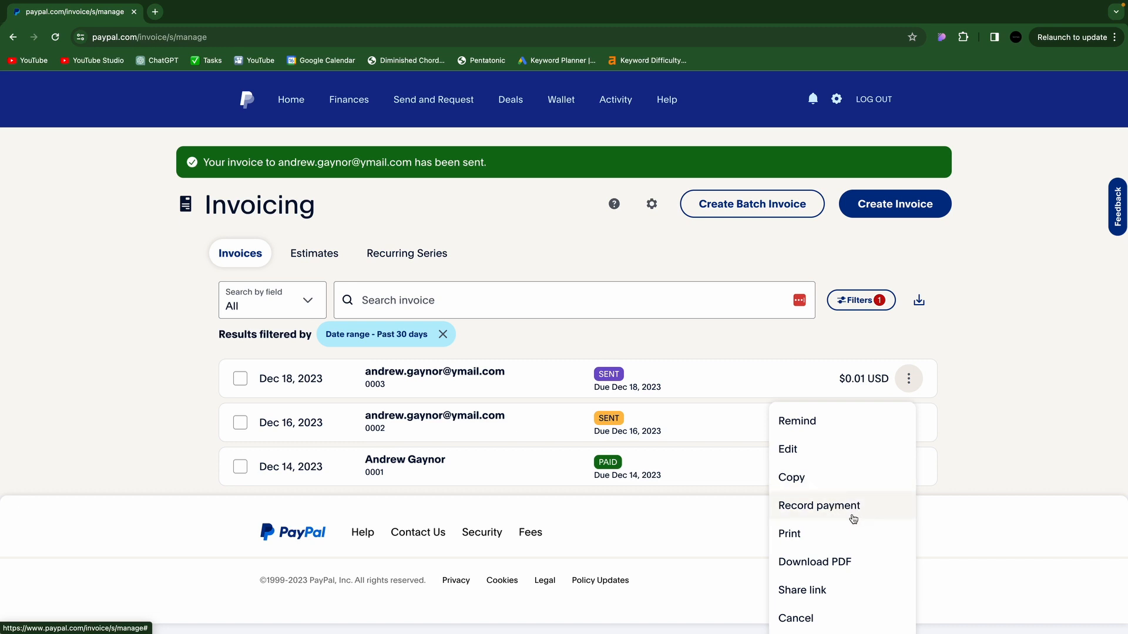
pyautogui.moveTo(828, 597)
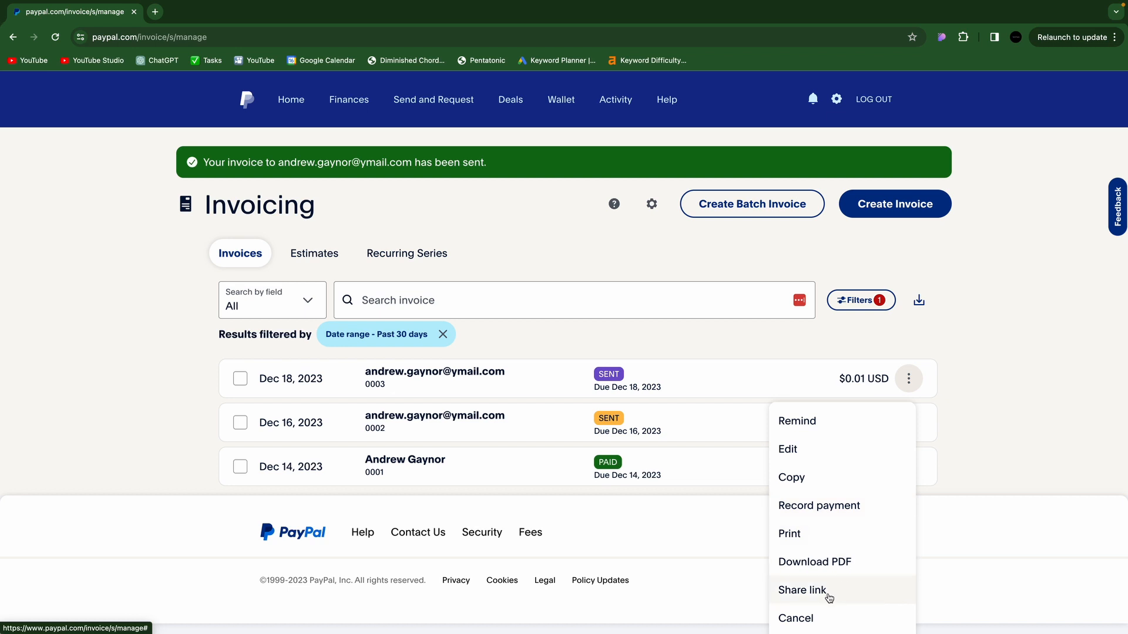
pyautogui.moveTo(972, 367)
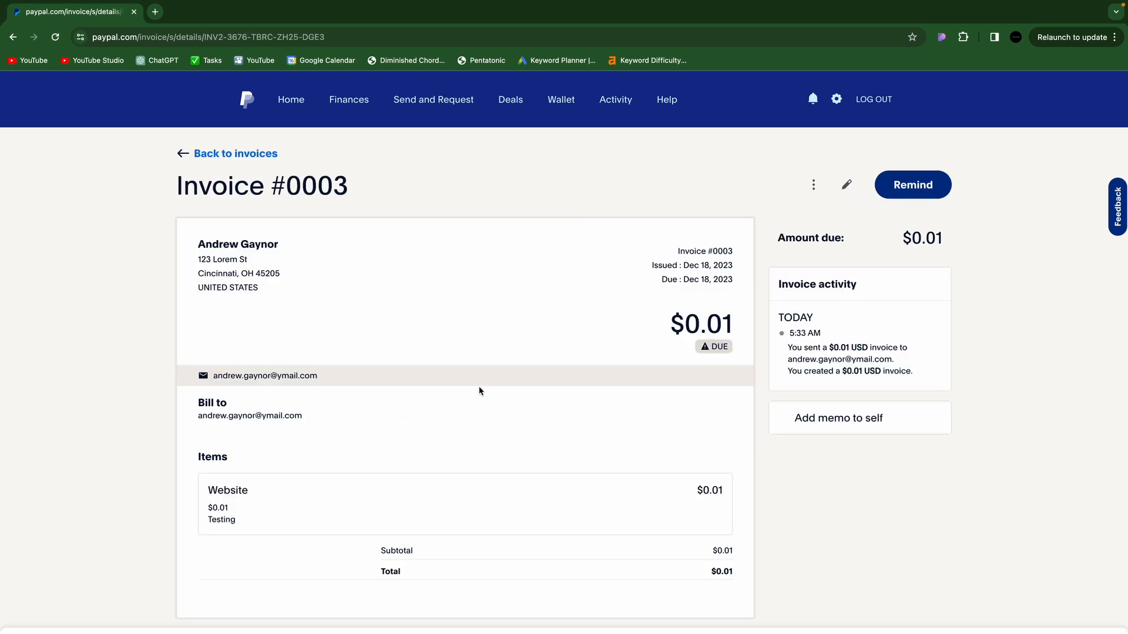
pyautogui.scroll(-3)
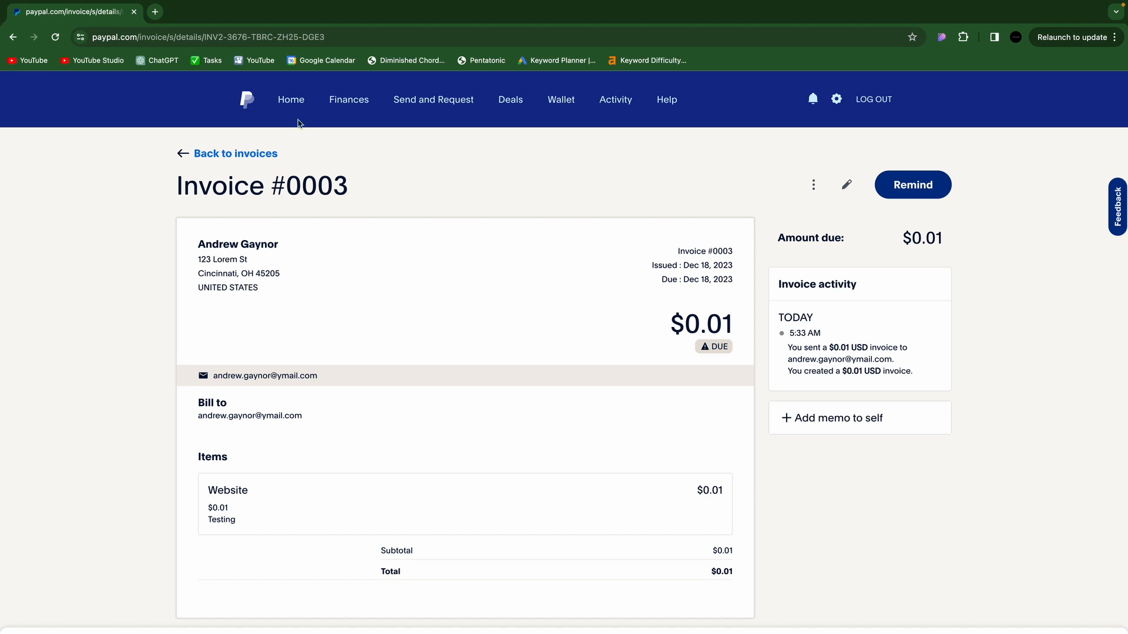
pyautogui.click(292, 99)
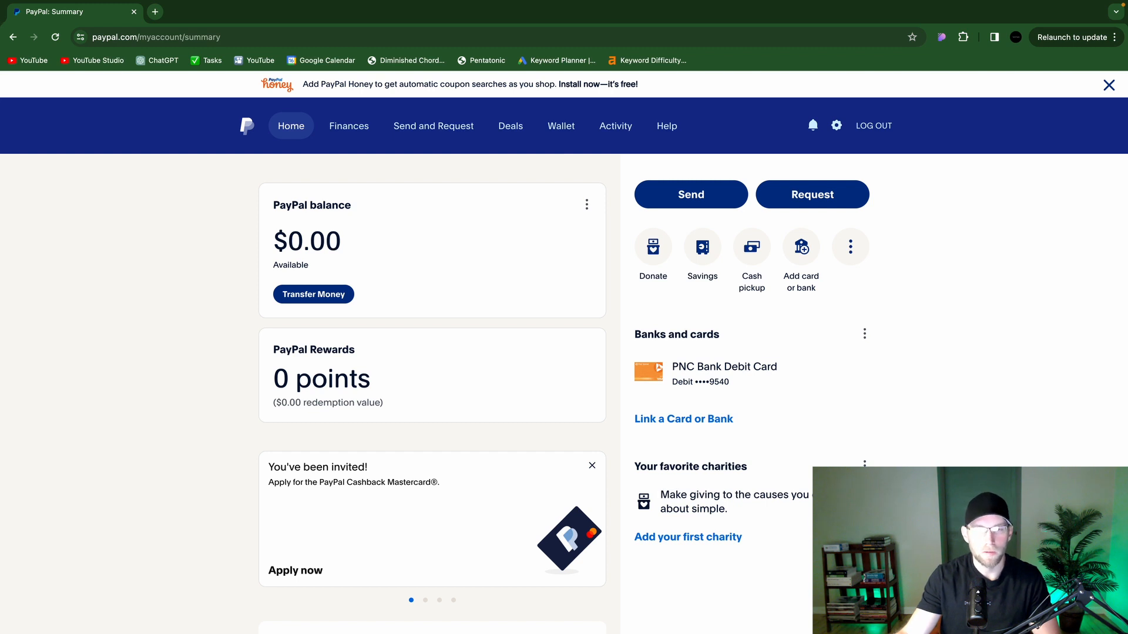
pyautogui.moveTo(353, 124)
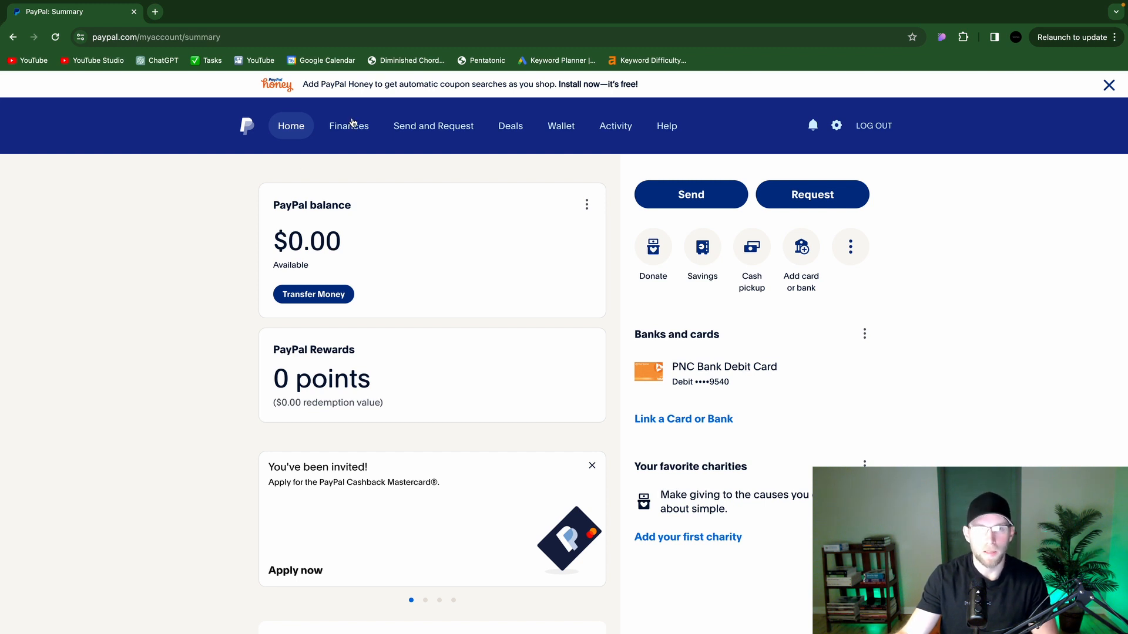
pyautogui.moveTo(669, 199)
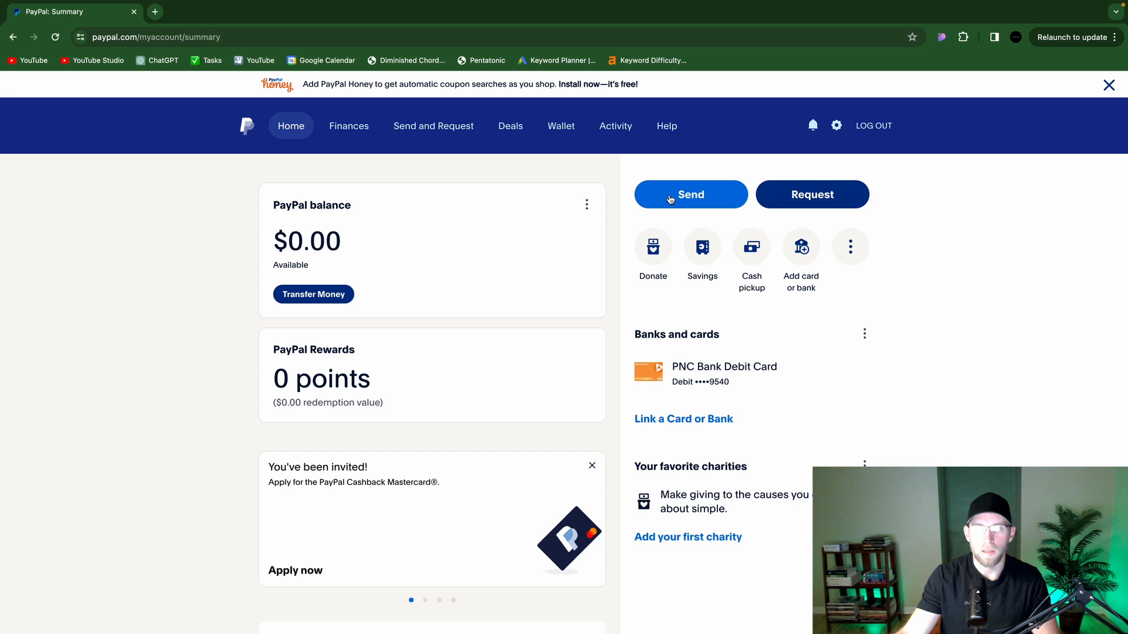
pyautogui.click(691, 195)
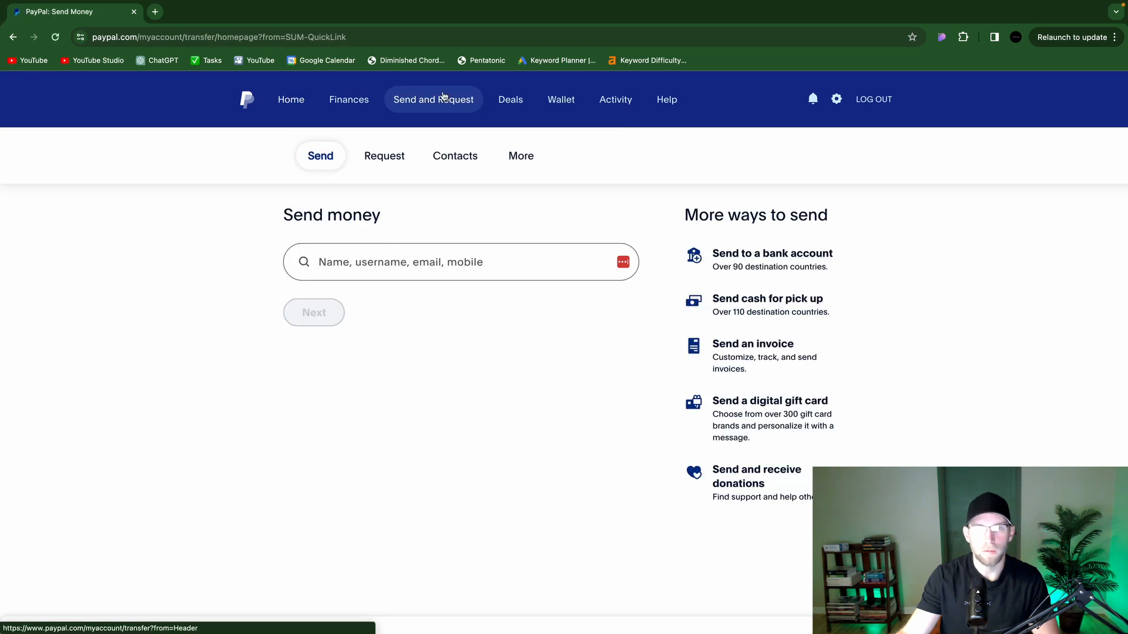
pyautogui.moveTo(357, 293)
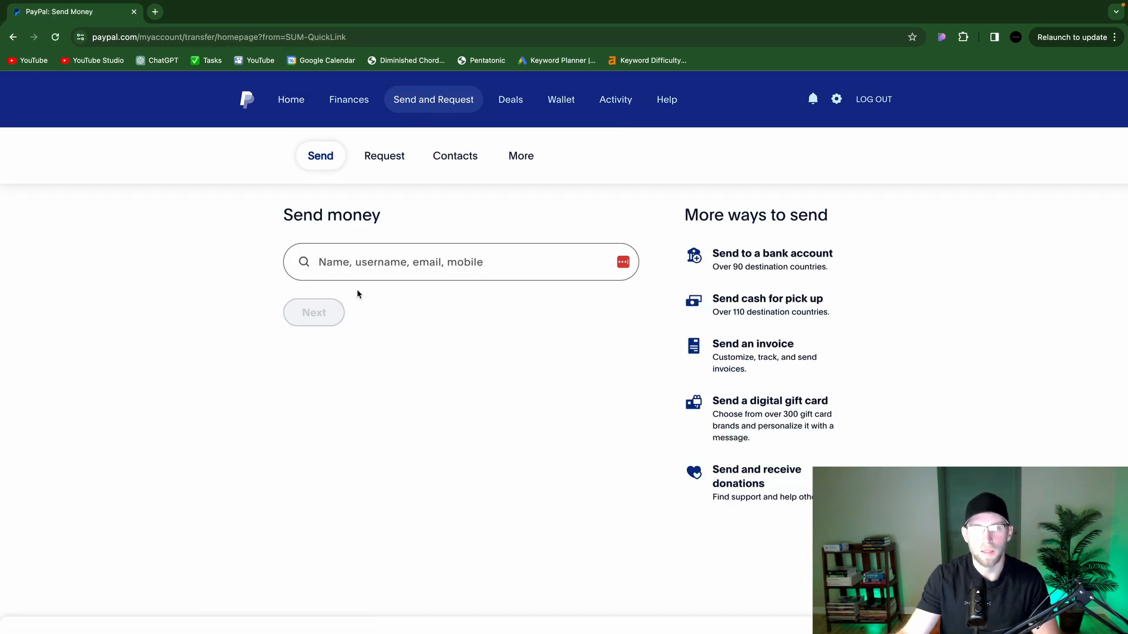
pyautogui.click(451, 262)
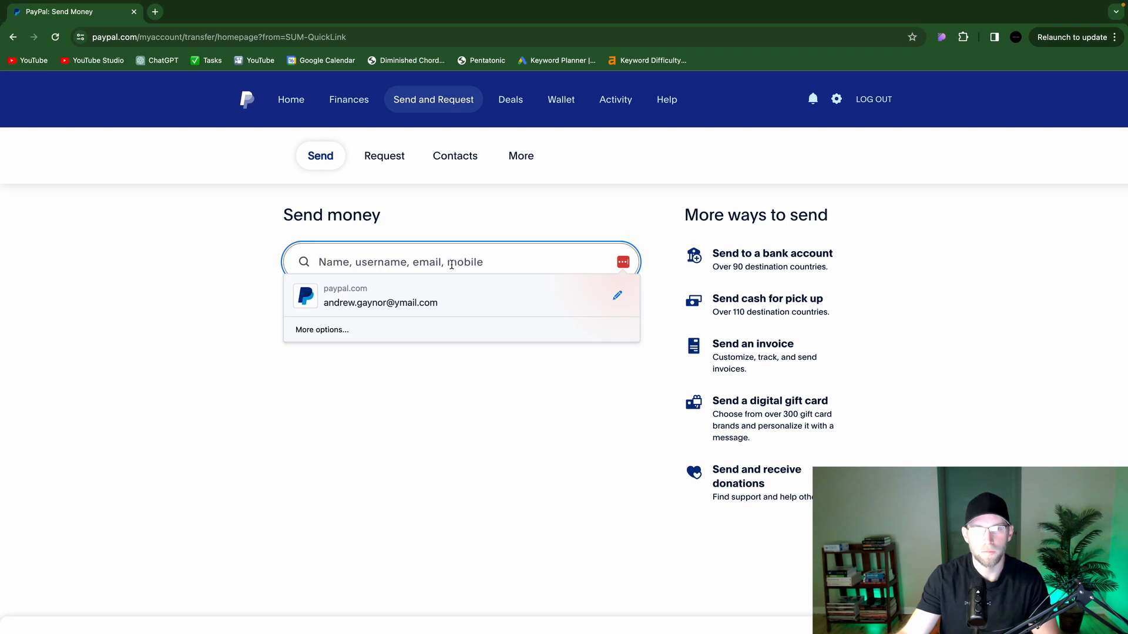
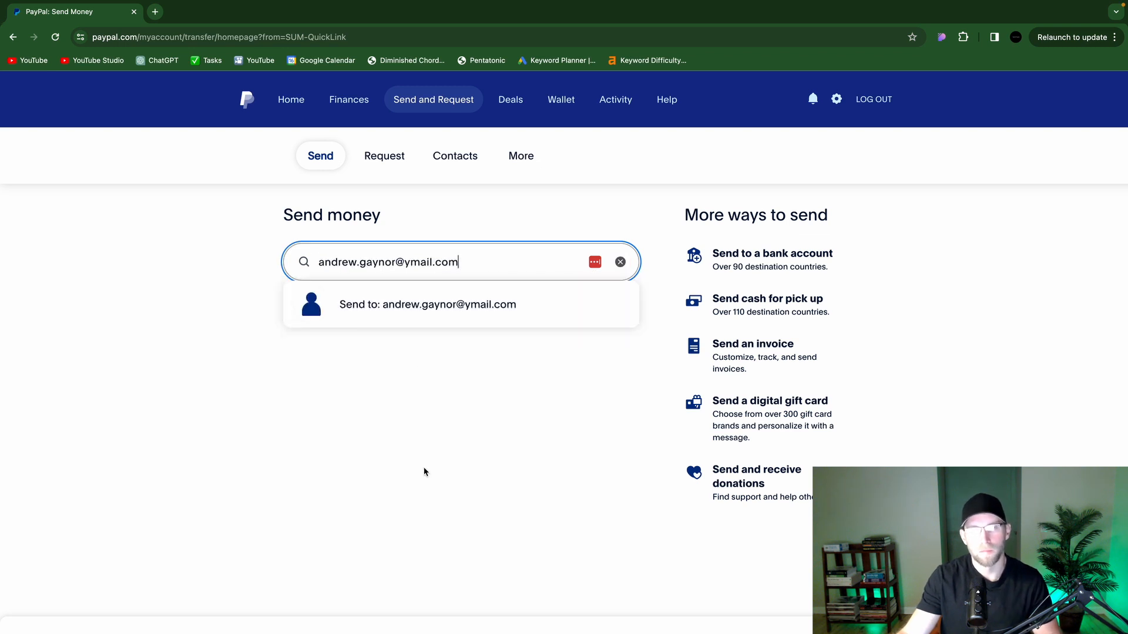
pyautogui.click(428, 304)
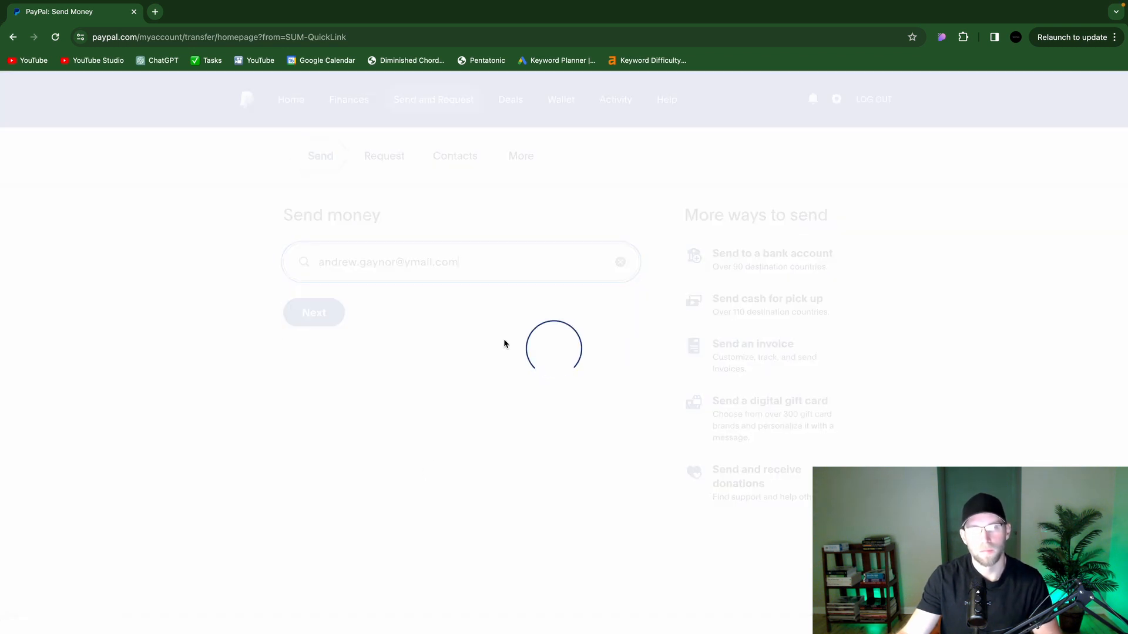
pyautogui.click(314, 313)
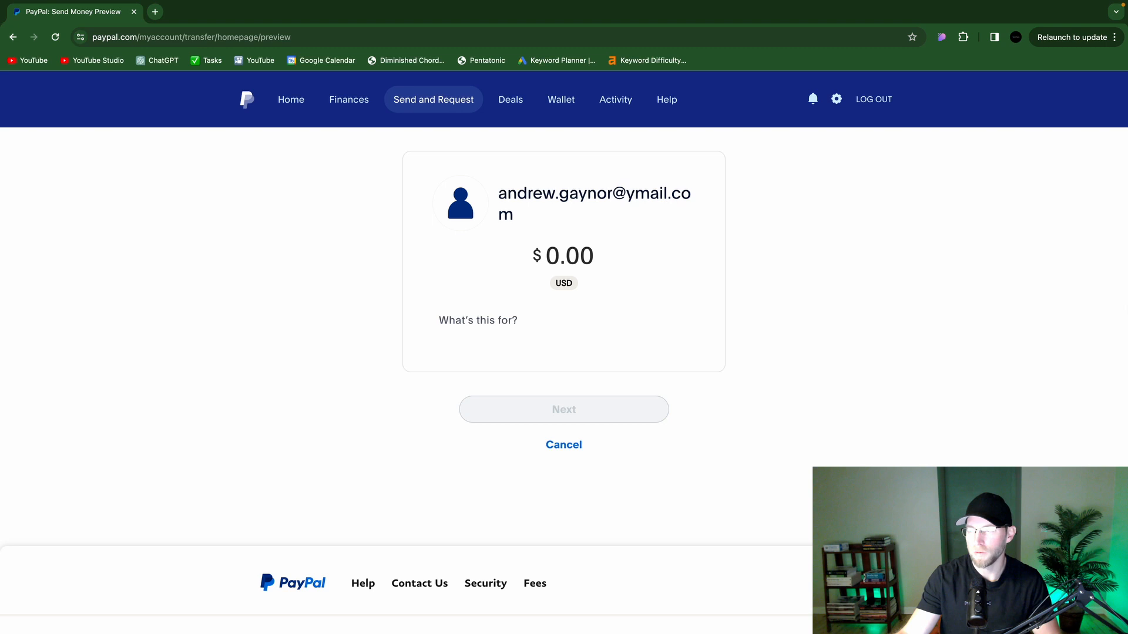
pyautogui.moveTo(285, 109)
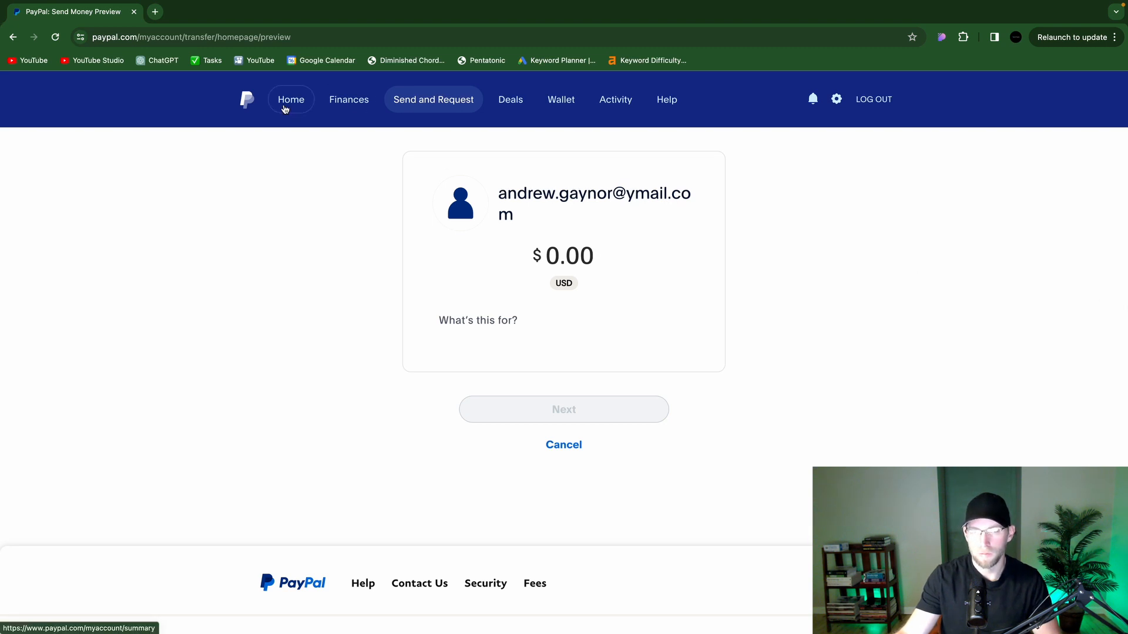
pyautogui.click(291, 99)
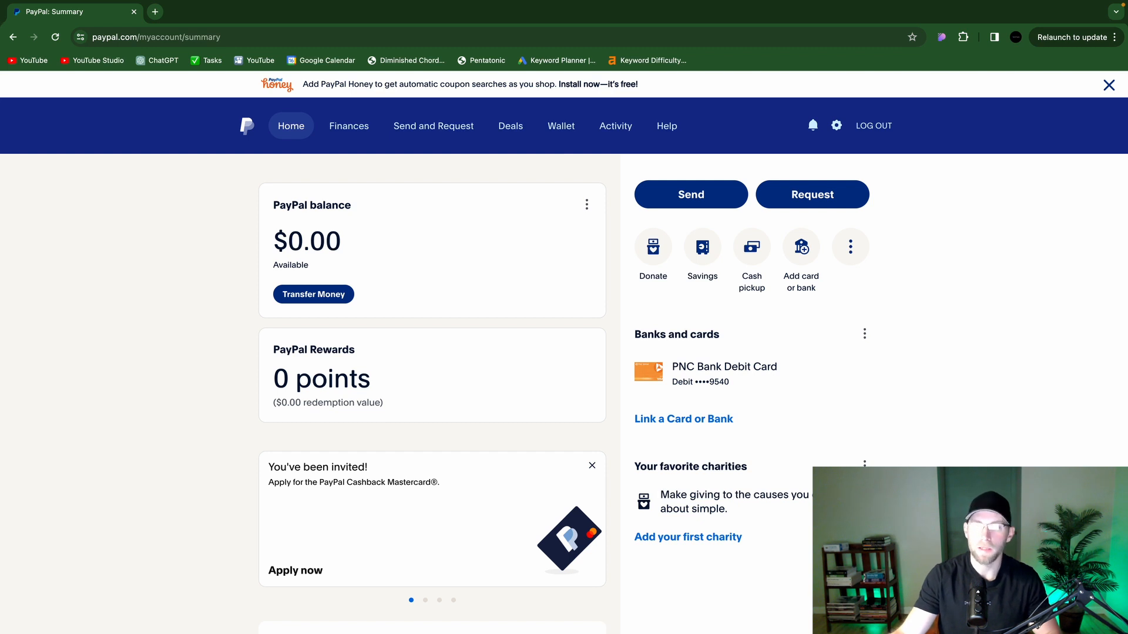
pyautogui.moveTo(813, 221)
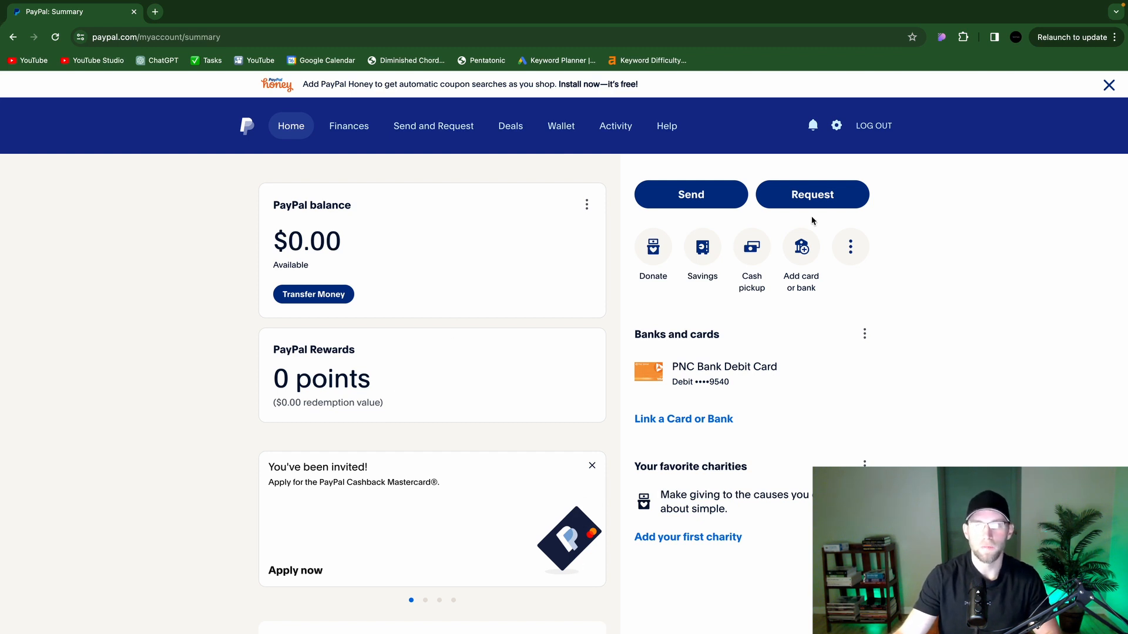
pyautogui.moveTo(836, 127)
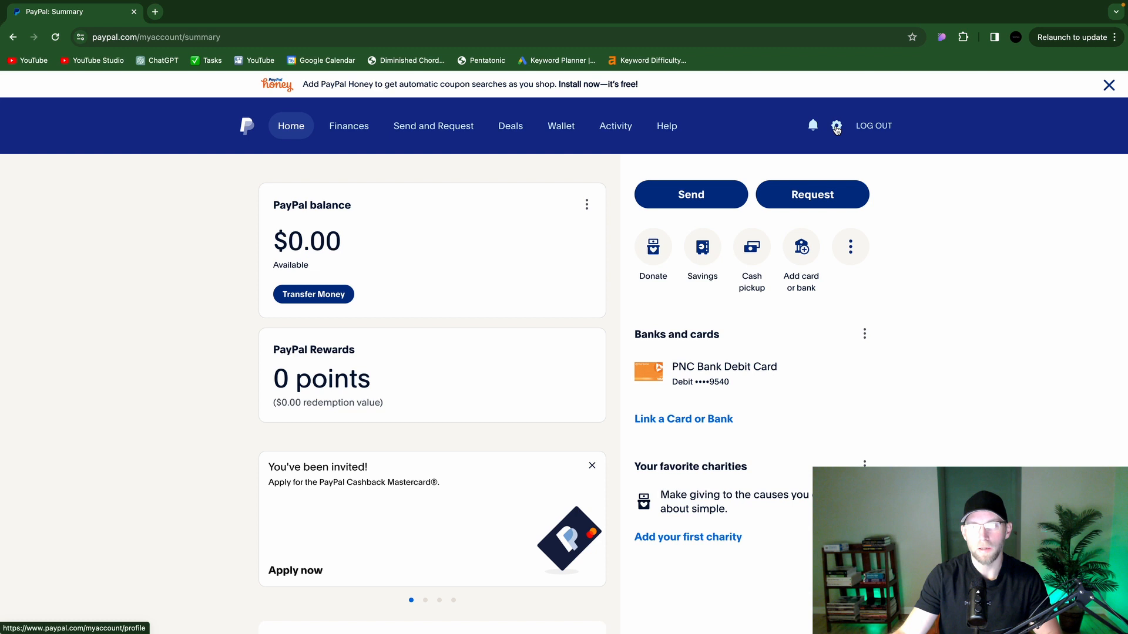
# Reach the PayPal.Me profile creation page via account settings' Complete your personal profile.
pyautogui.click(836, 126)
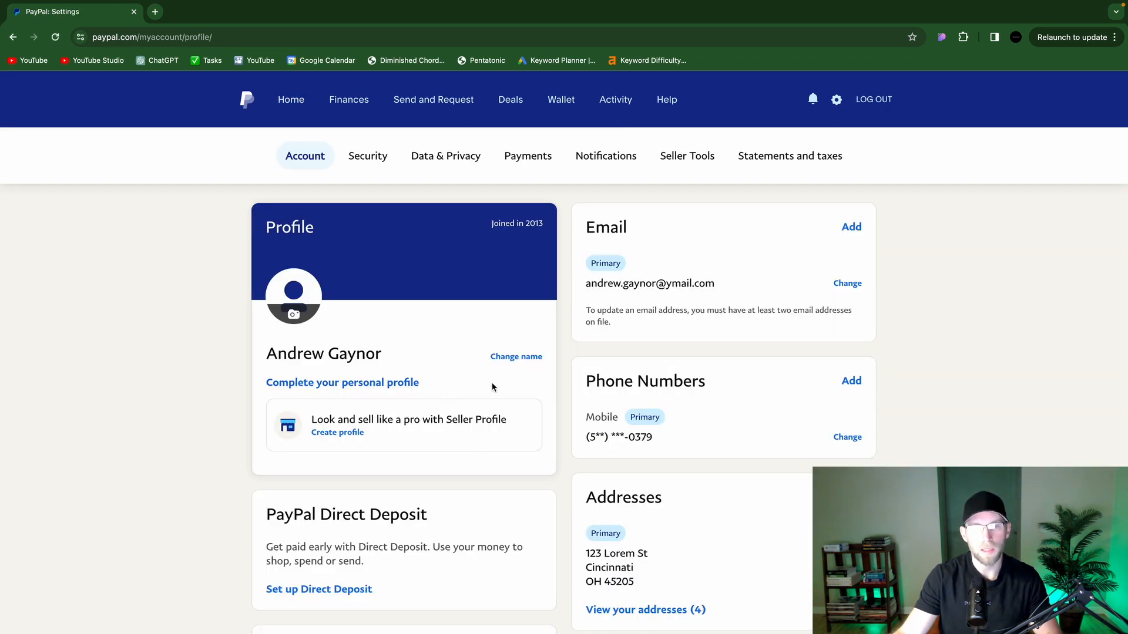
pyautogui.moveTo(368, 385)
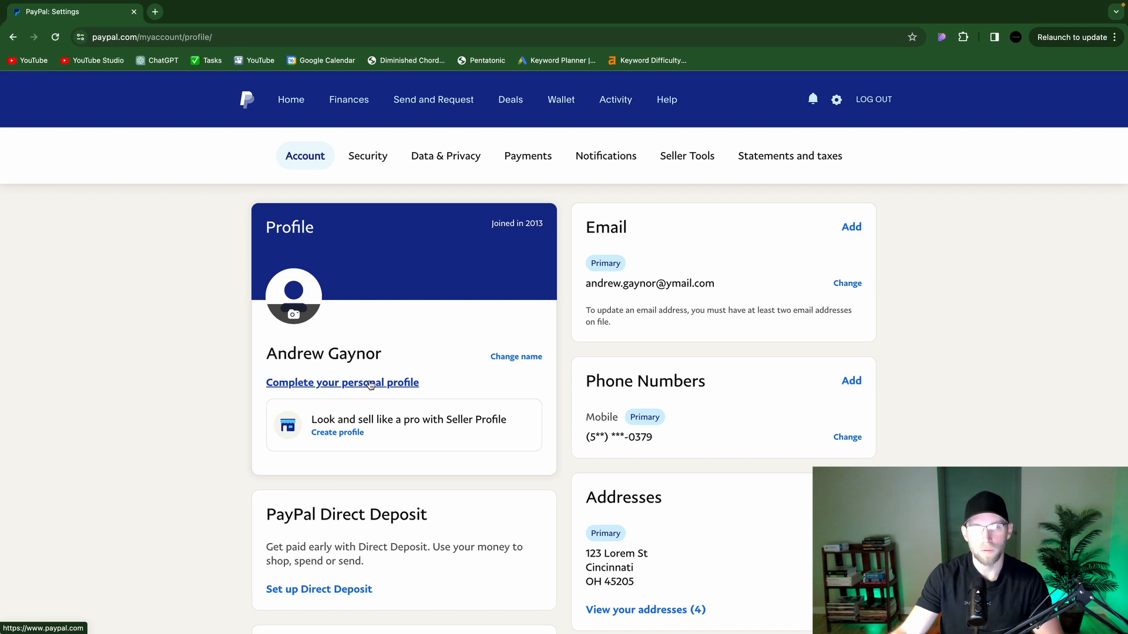
pyautogui.click(343, 383)
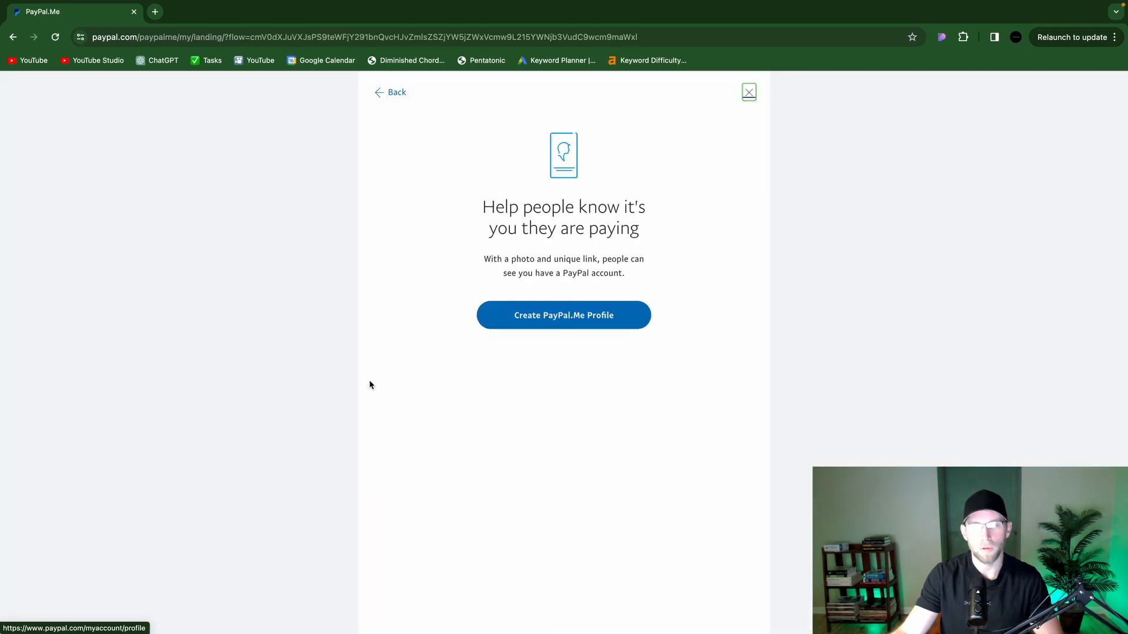
pyautogui.moveTo(375, 388)
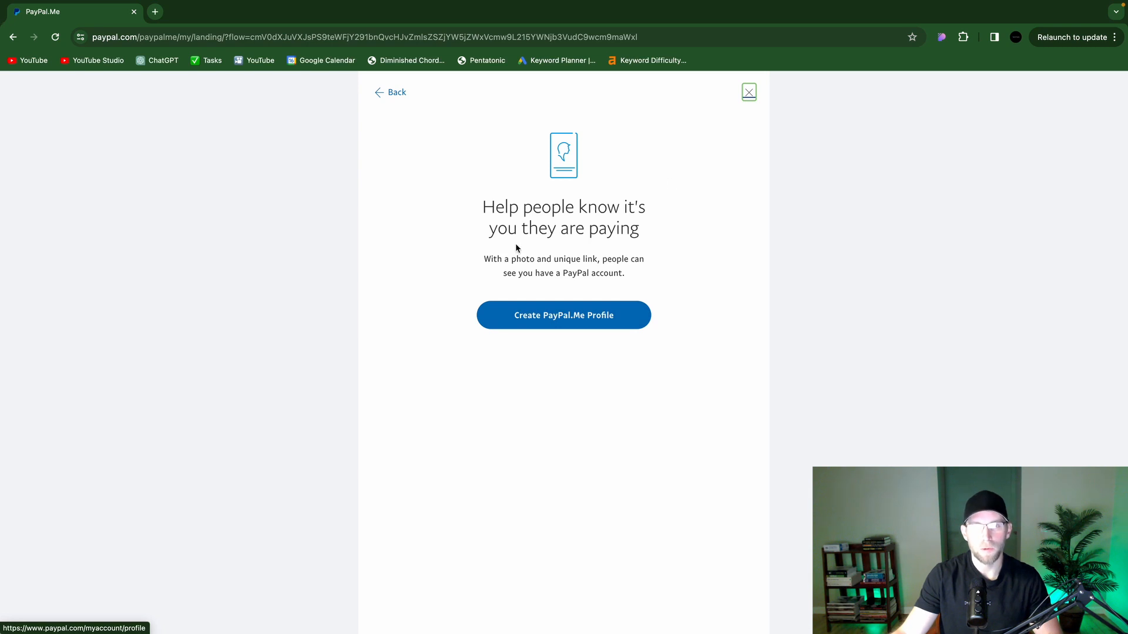
pyautogui.moveTo(646, 254)
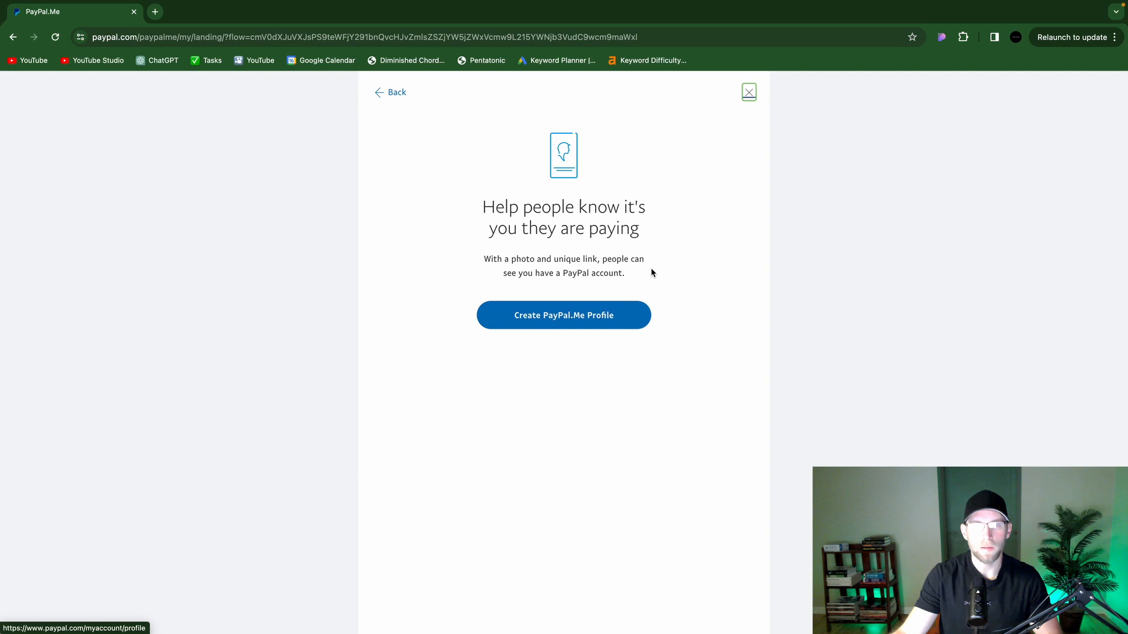
pyautogui.moveTo(561, 350)
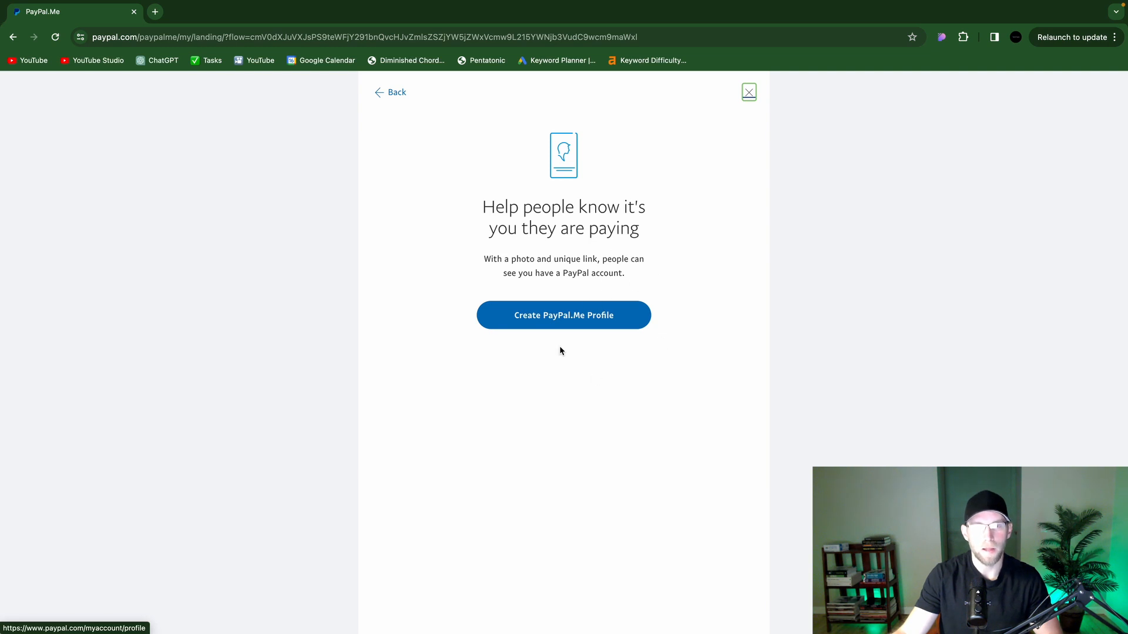
pyautogui.moveTo(616, 319)
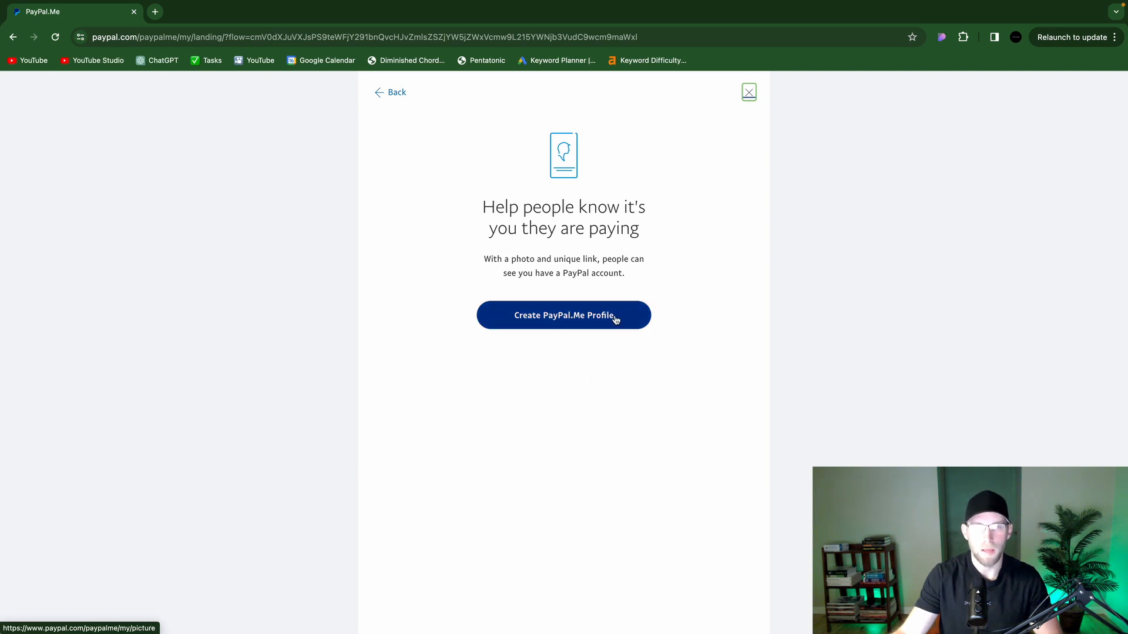
# Begin the PayPal.Me profile with the custom link name TechCheck and continue to review.
pyautogui.click(564, 315)
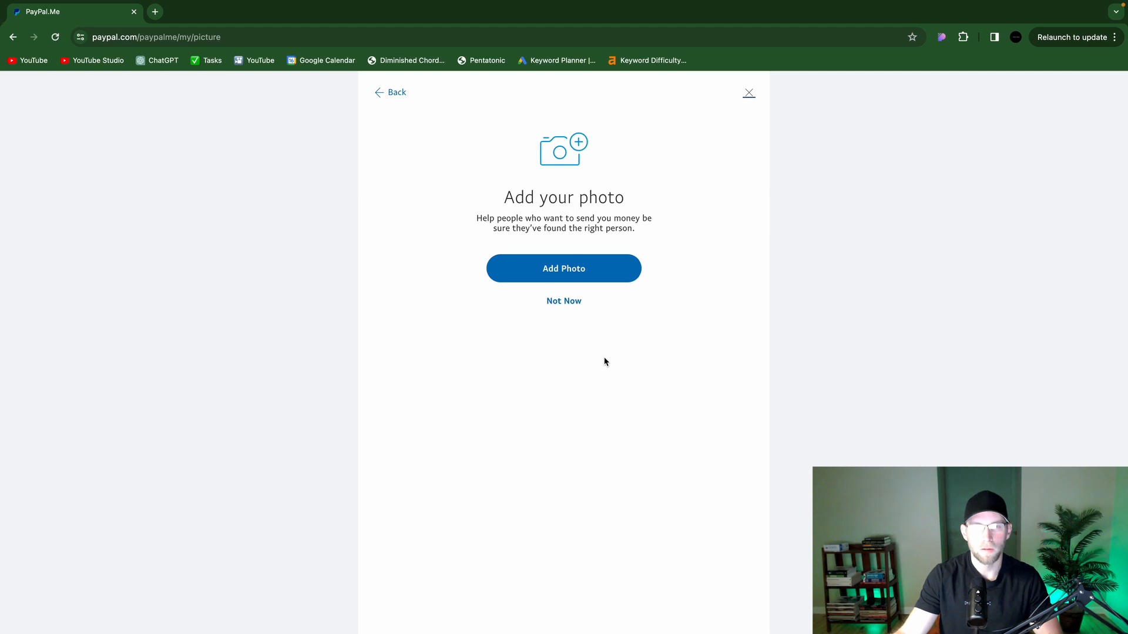
pyautogui.click(564, 300)
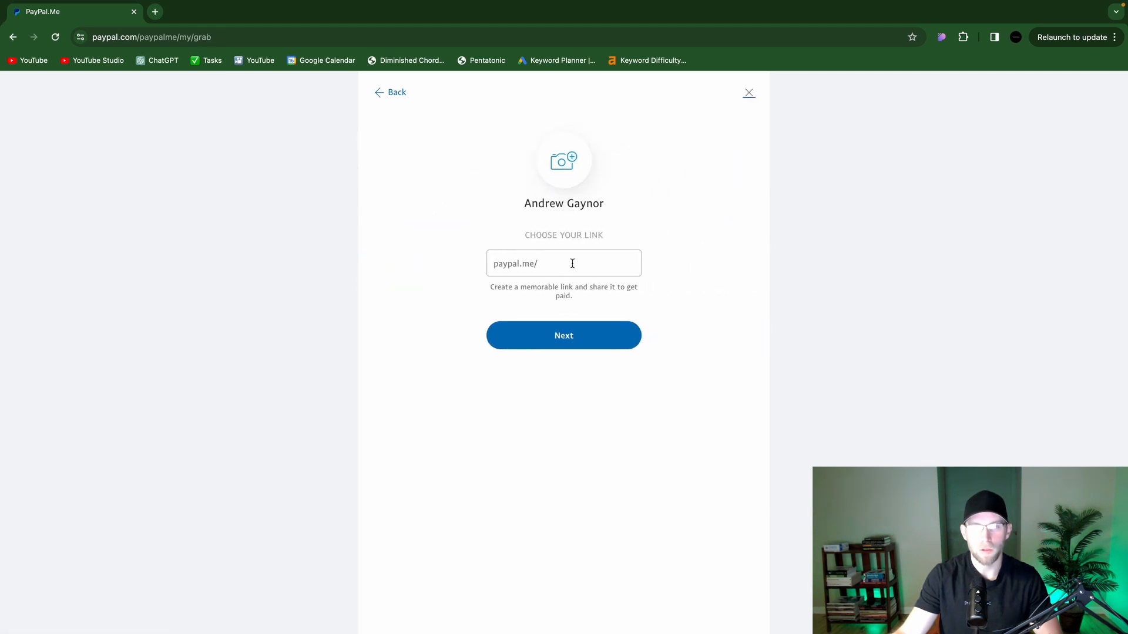
pyautogui.click(564, 263)
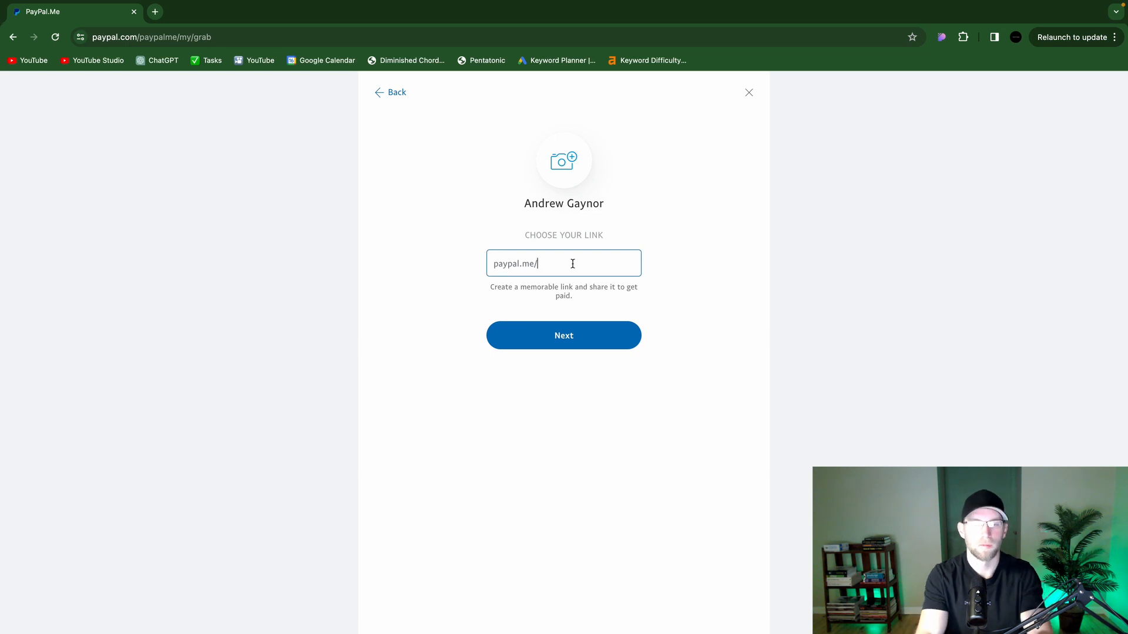
pyautogui.write('TechCheck')
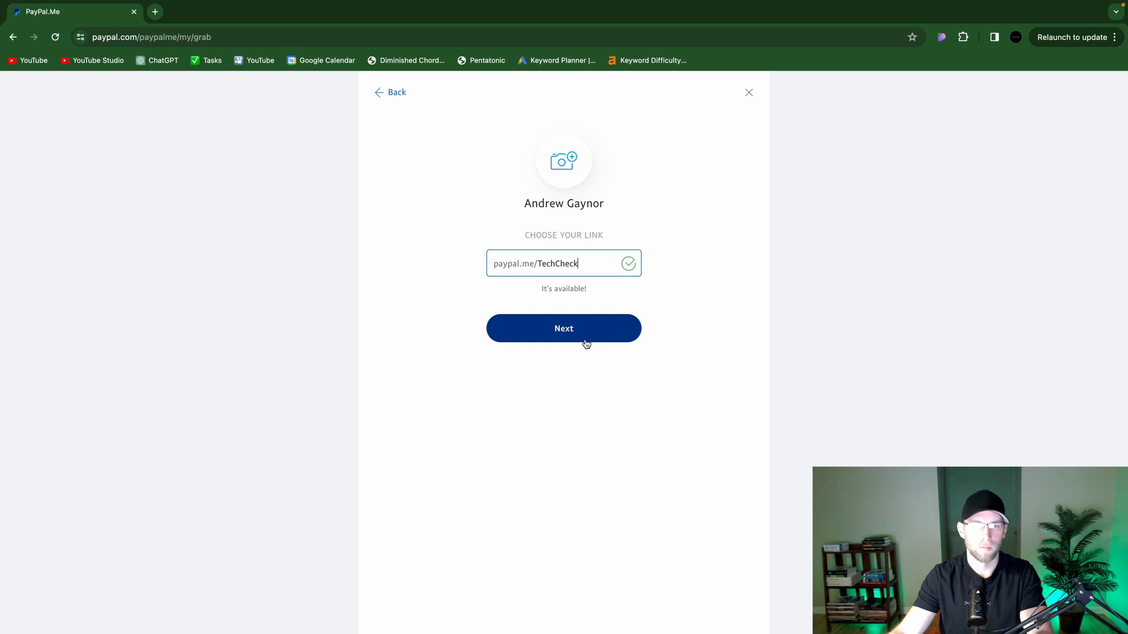
pyautogui.click(564, 329)
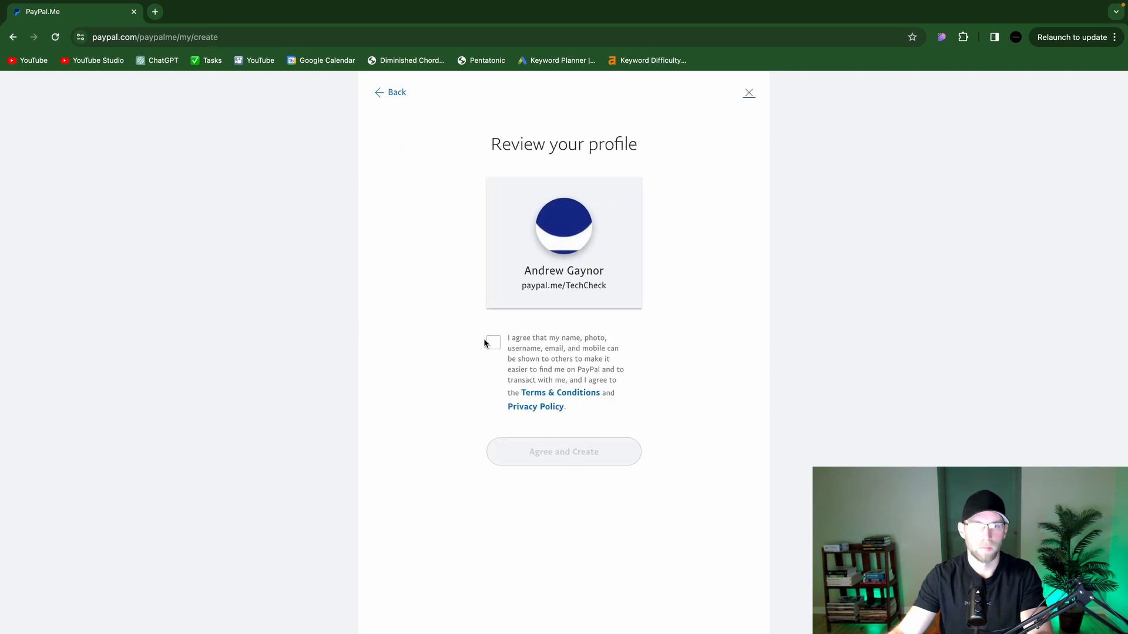
# Agree to the terms and create the paypal.me/TechCheck profile, finishing on account settings.
pyautogui.click(493, 343)
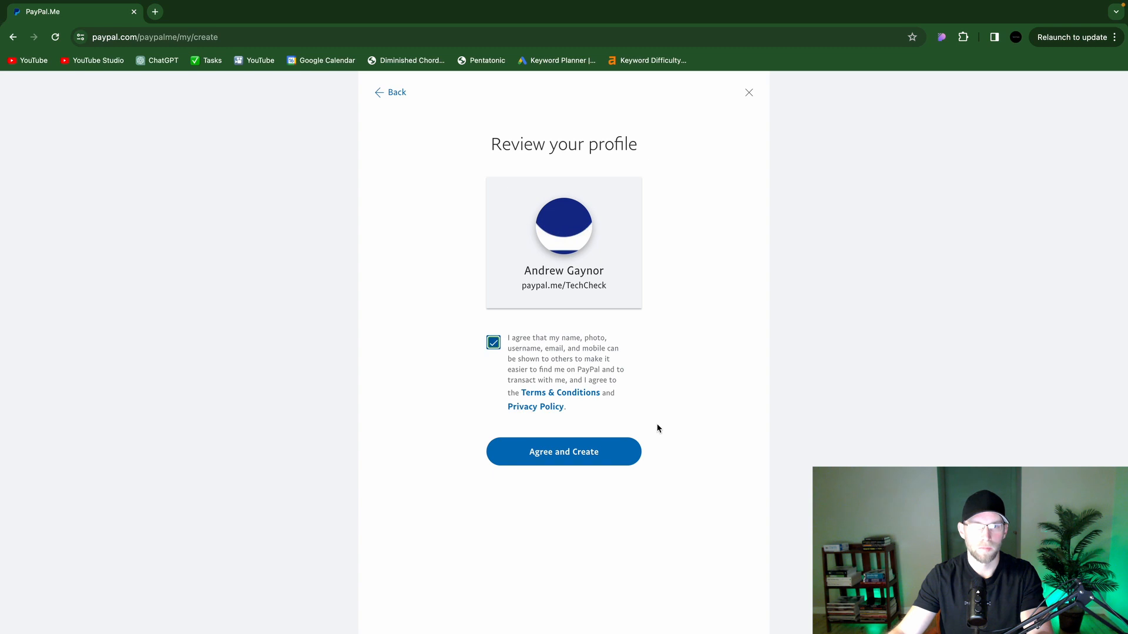
pyautogui.click(564, 451)
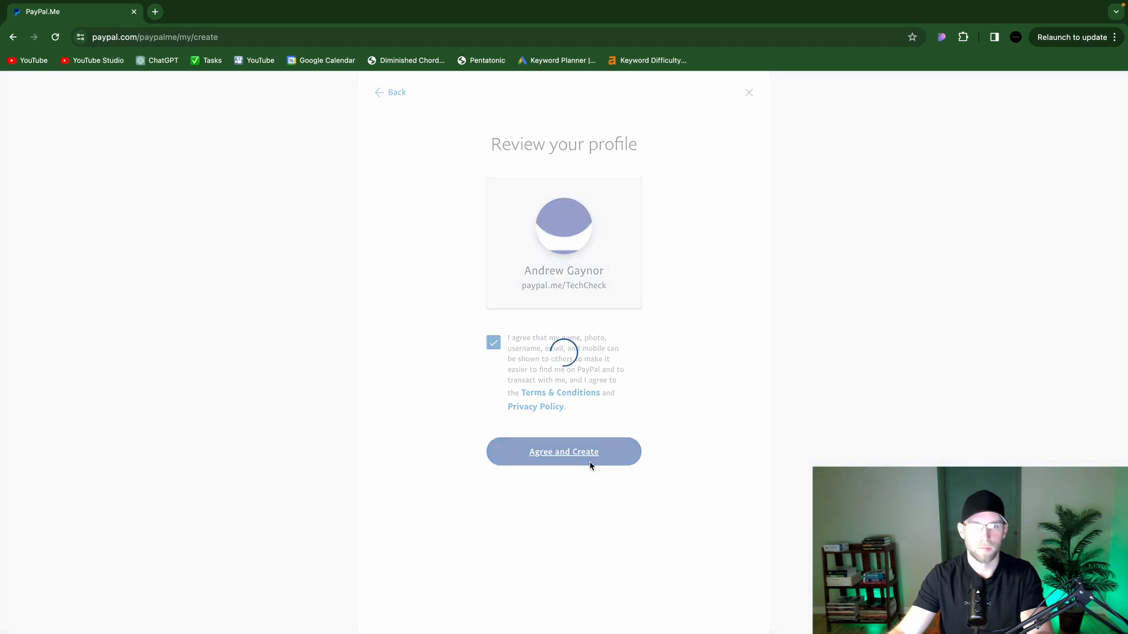
pyautogui.click(564, 452)
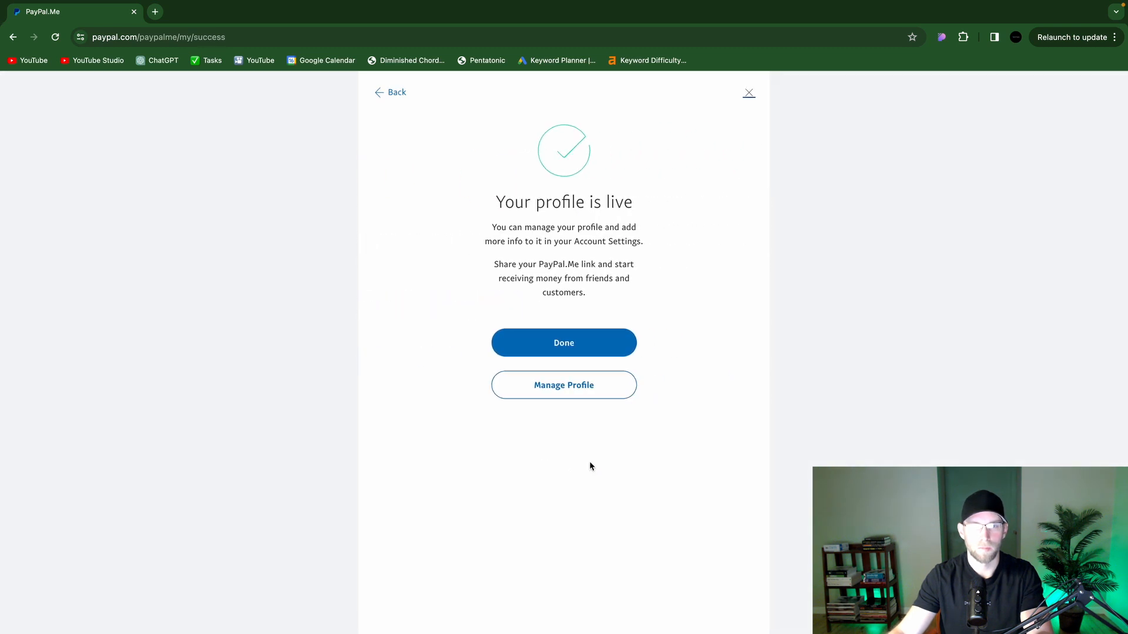
pyautogui.moveTo(571, 261)
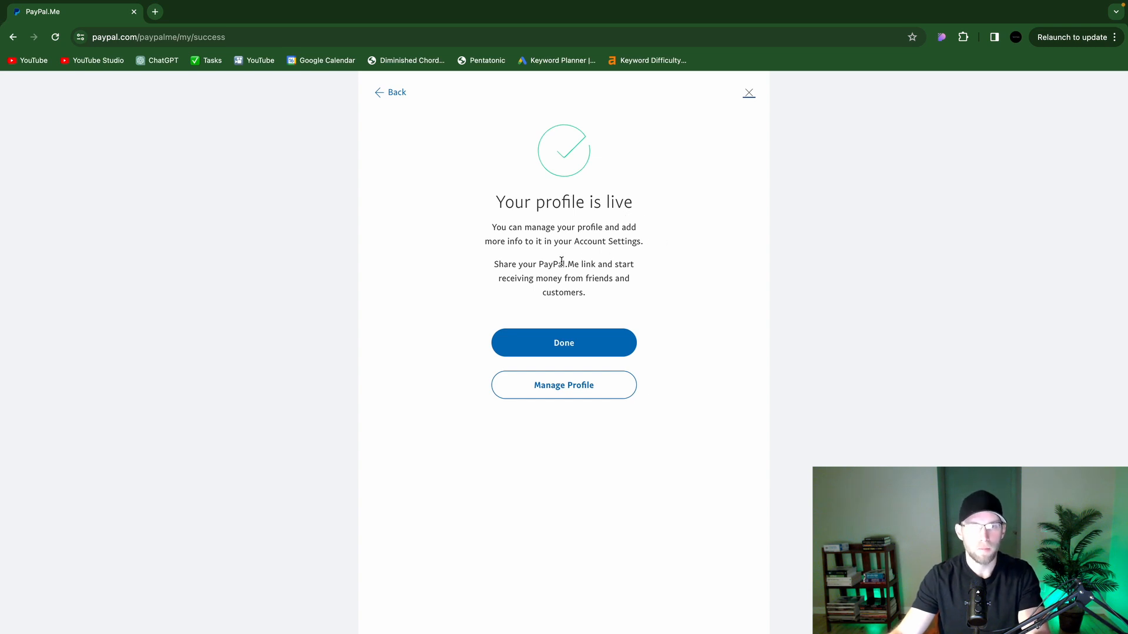
pyautogui.moveTo(698, 231)
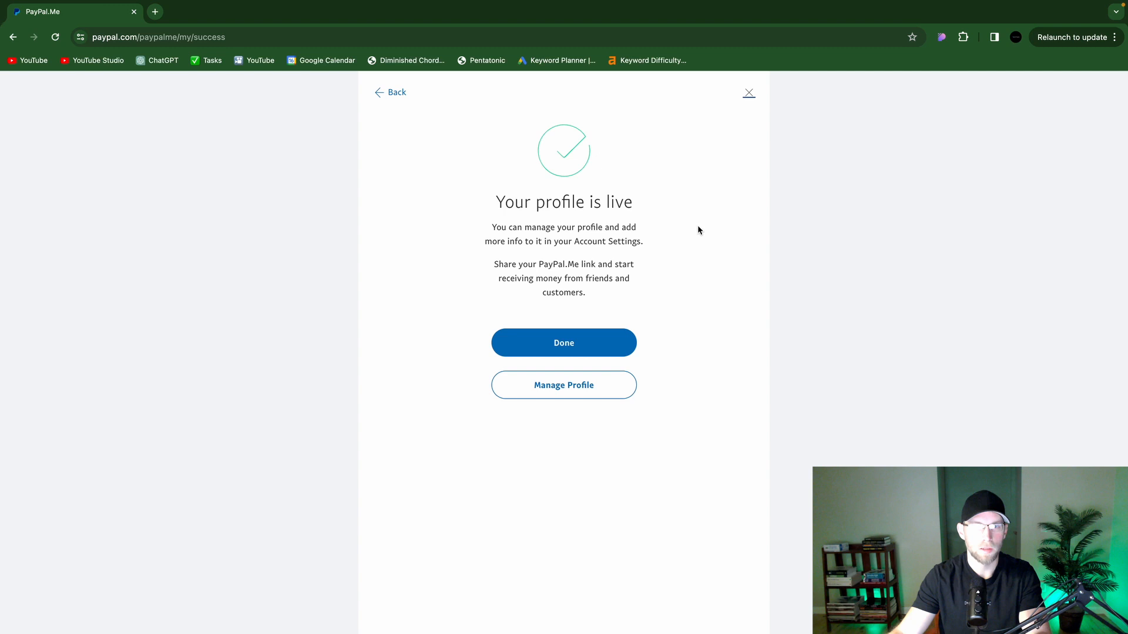
pyautogui.moveTo(590, 306)
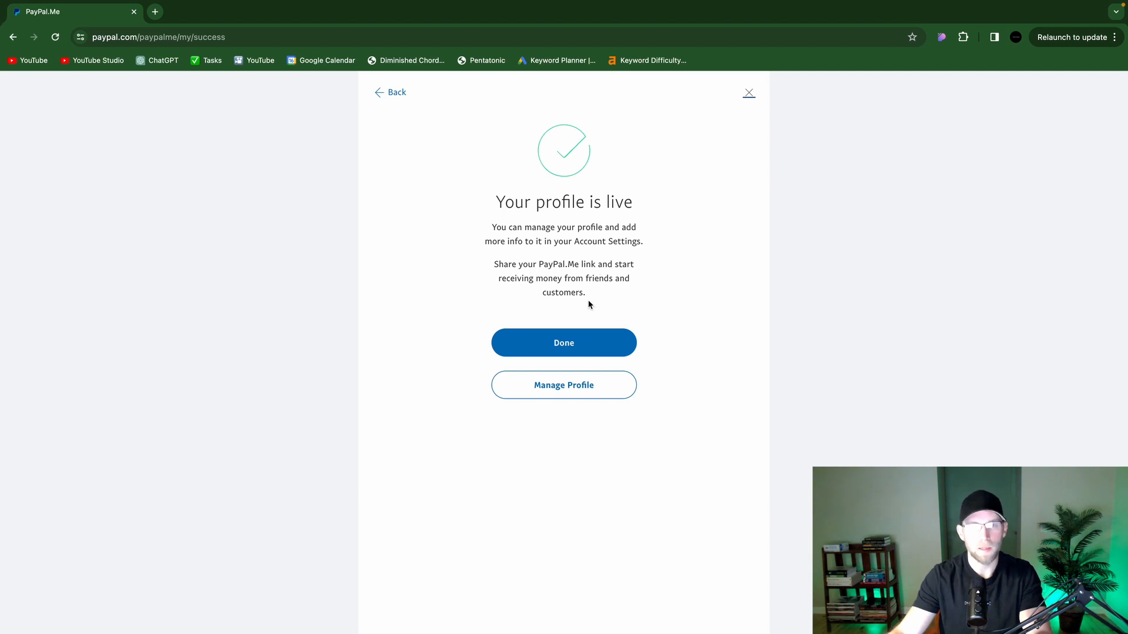
pyautogui.moveTo(609, 304)
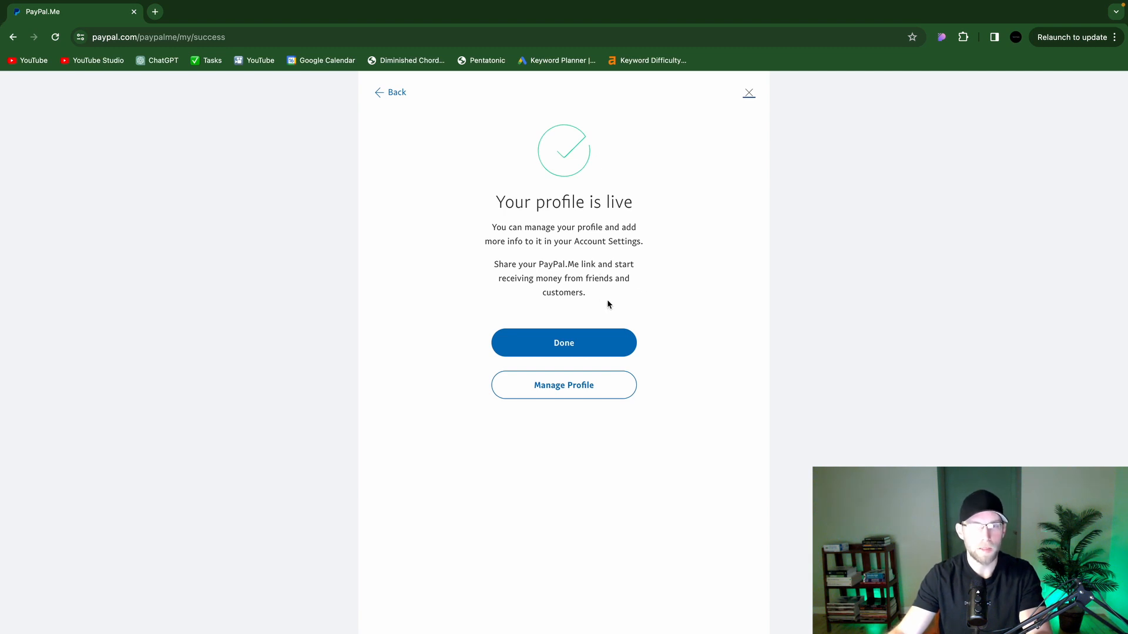
pyautogui.click(564, 343)
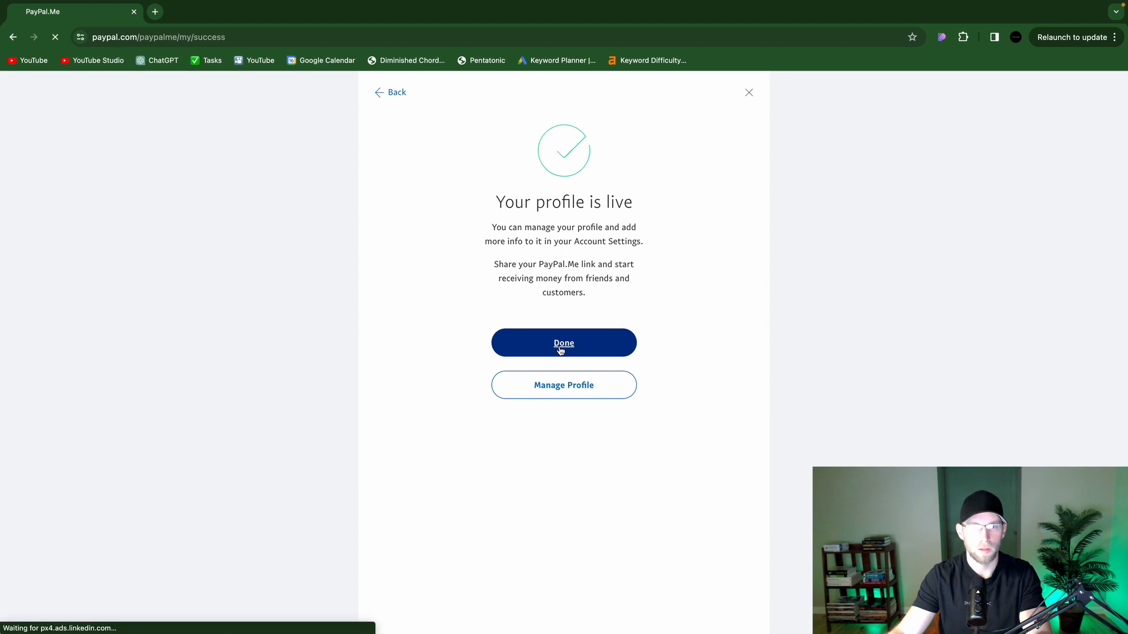
pyautogui.click(564, 343)
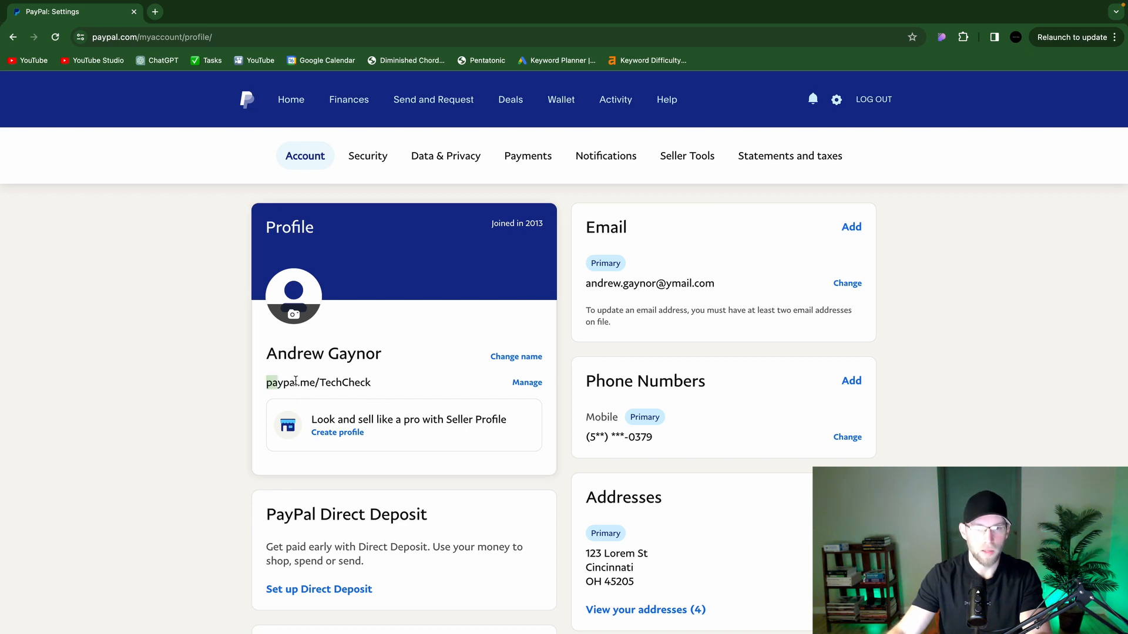
# Select the paypal.me/TechCheck link on the account settings page for copying.
pyautogui.tripleClick(317, 383)
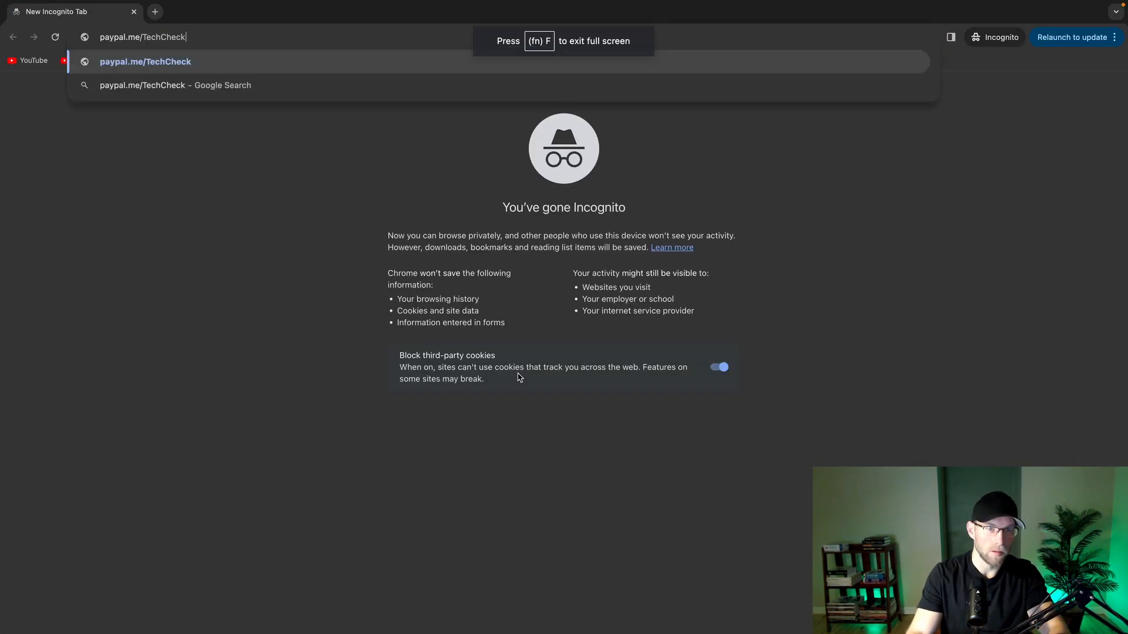
# In a private window, sign in via paypal.me/TechCheck and take a $0.01 payment to the For friends and family type.
pyautogui.press('Enter')
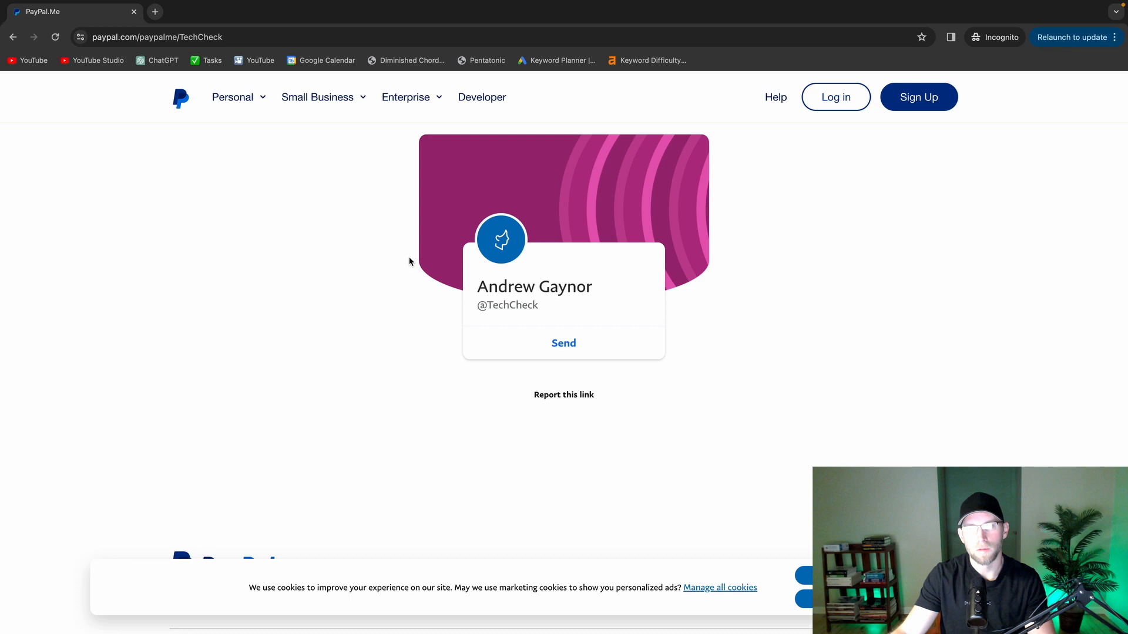
pyautogui.moveTo(521, 361)
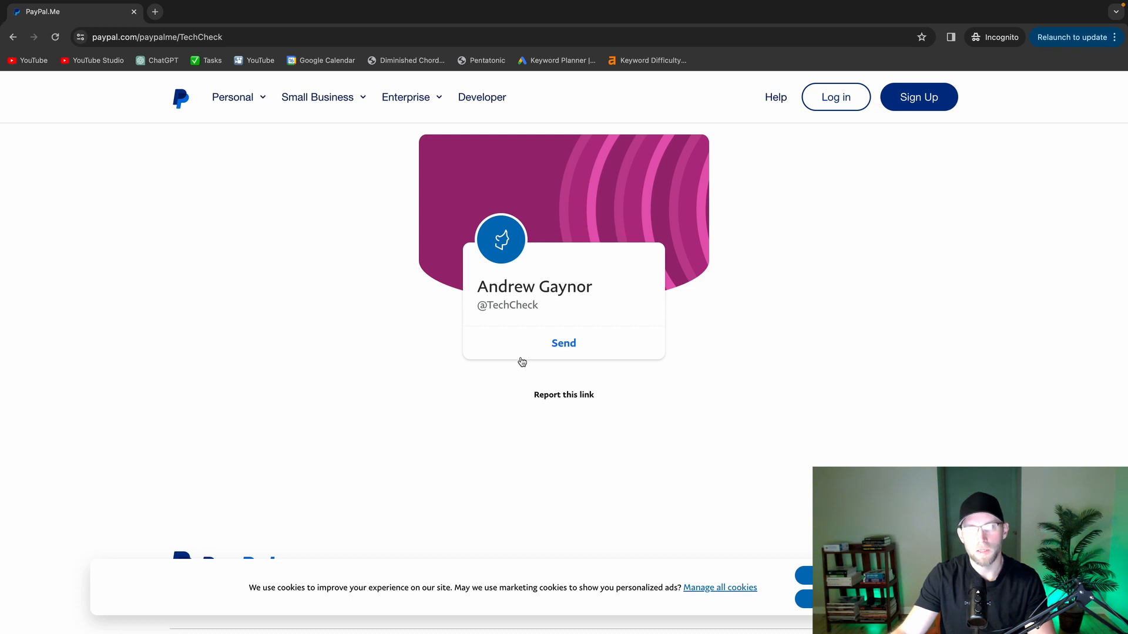
pyautogui.moveTo(569, 488)
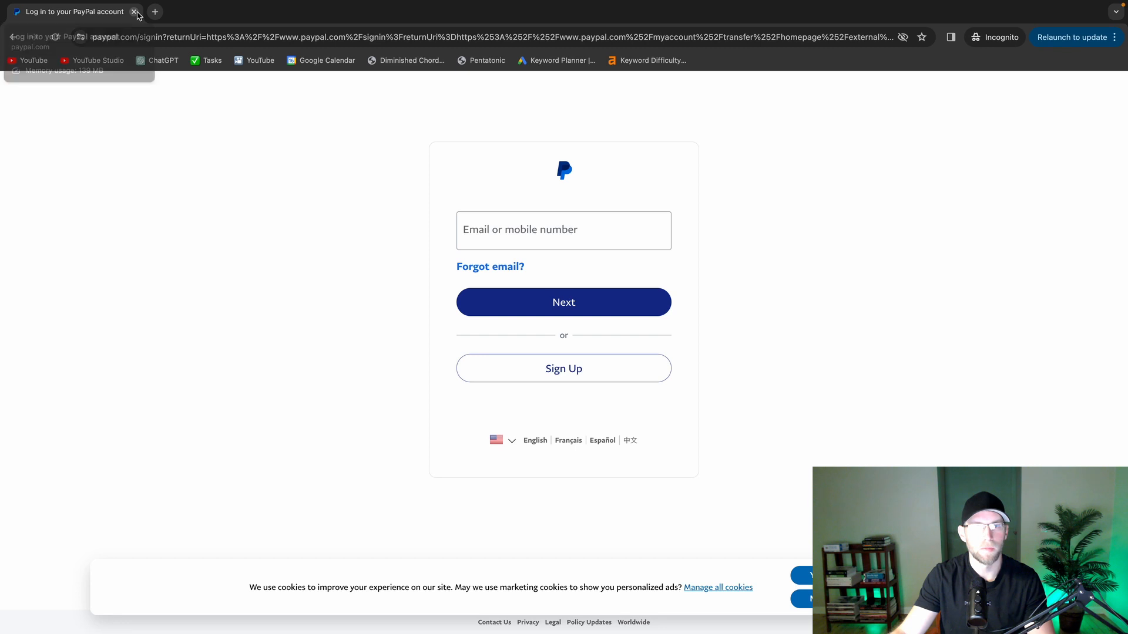
pyautogui.click(564, 231)
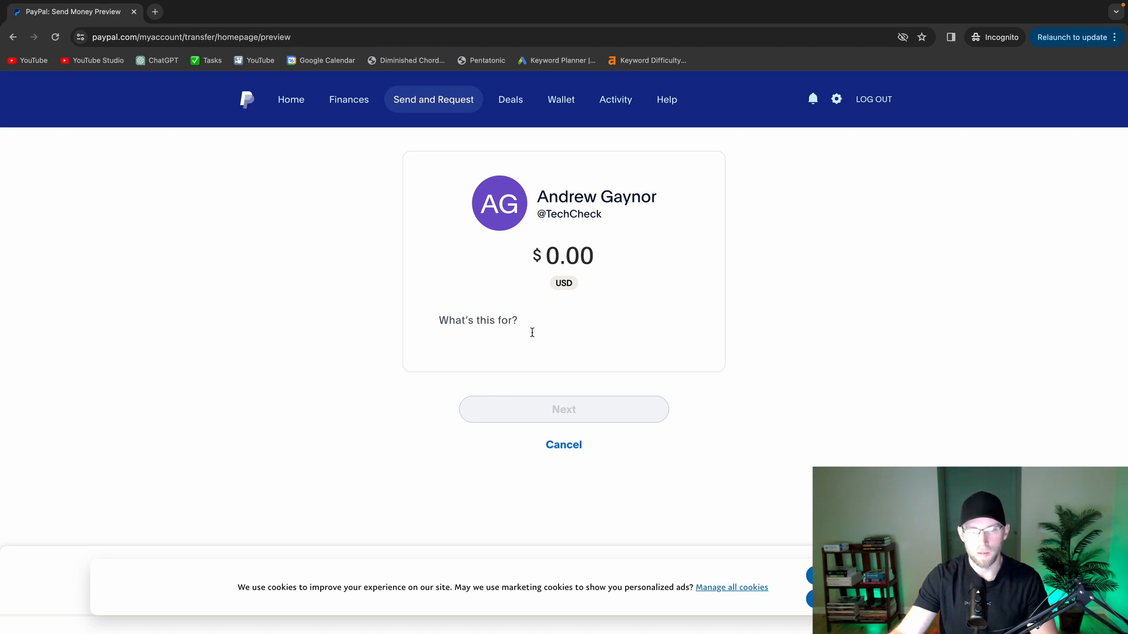
pyautogui.moveTo(576, 334)
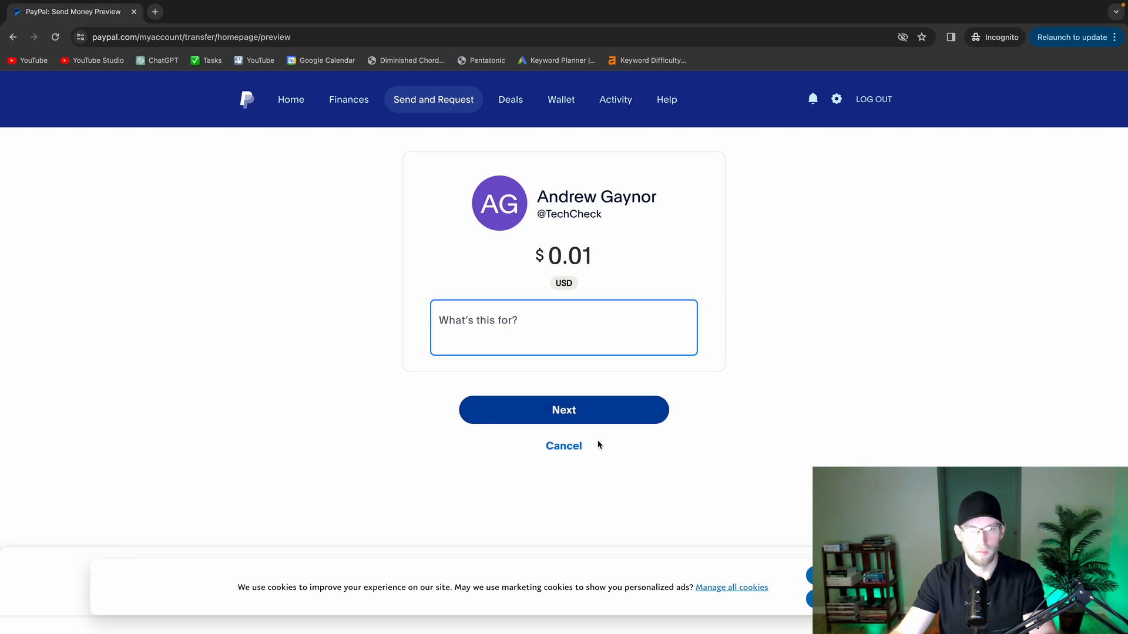
pyautogui.click(564, 410)
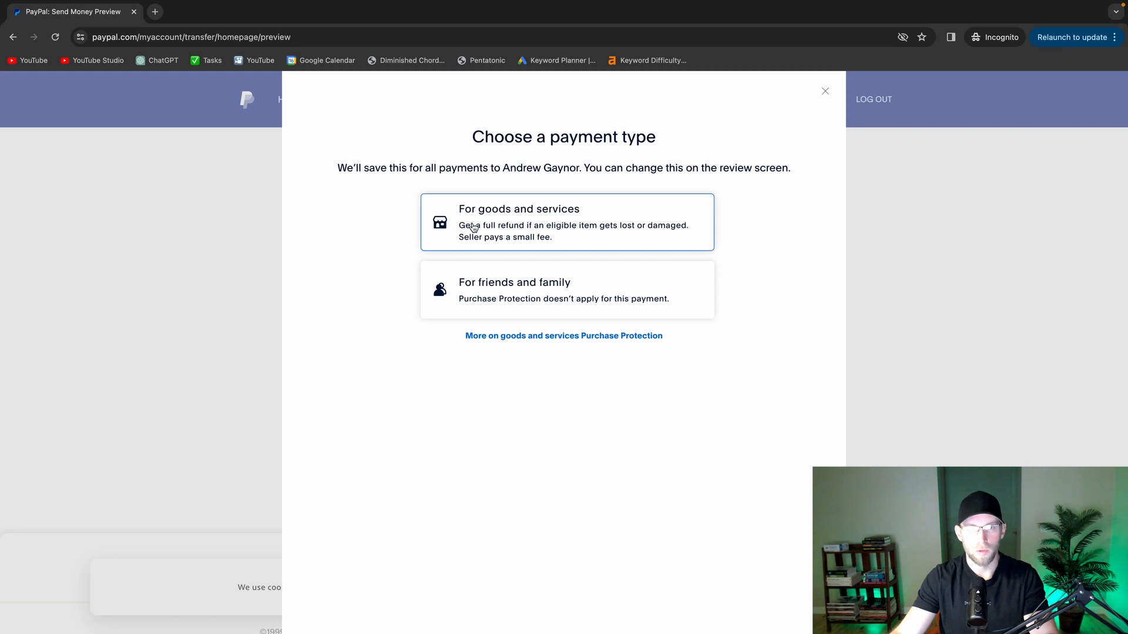
pyautogui.click(502, 308)
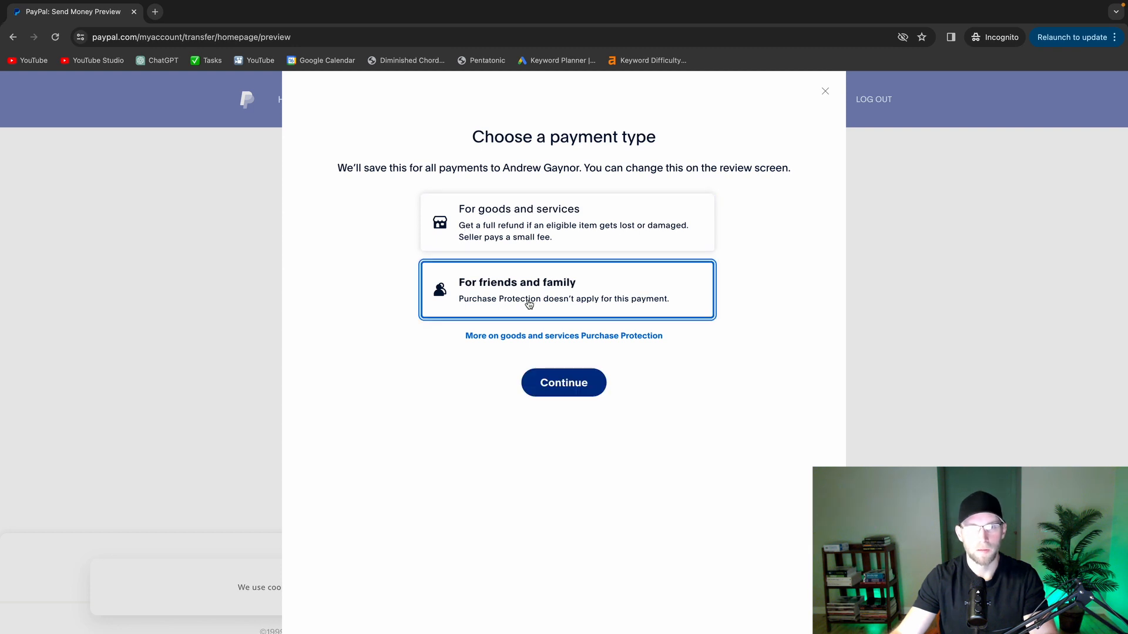
pyautogui.click(564, 383)
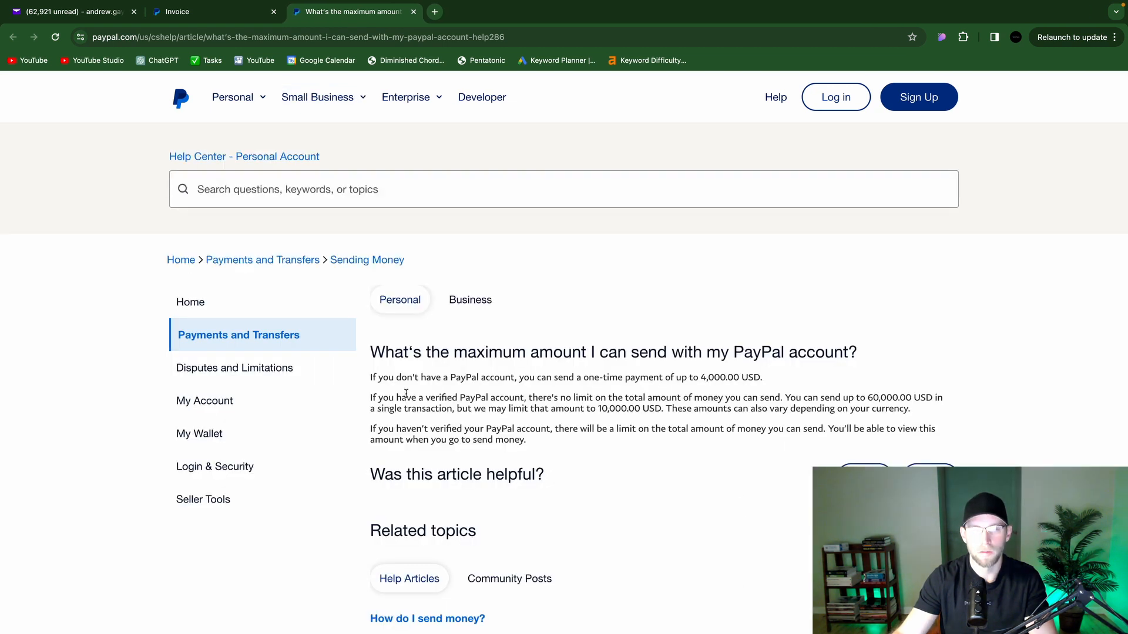
pyautogui.moveTo(689, 367)
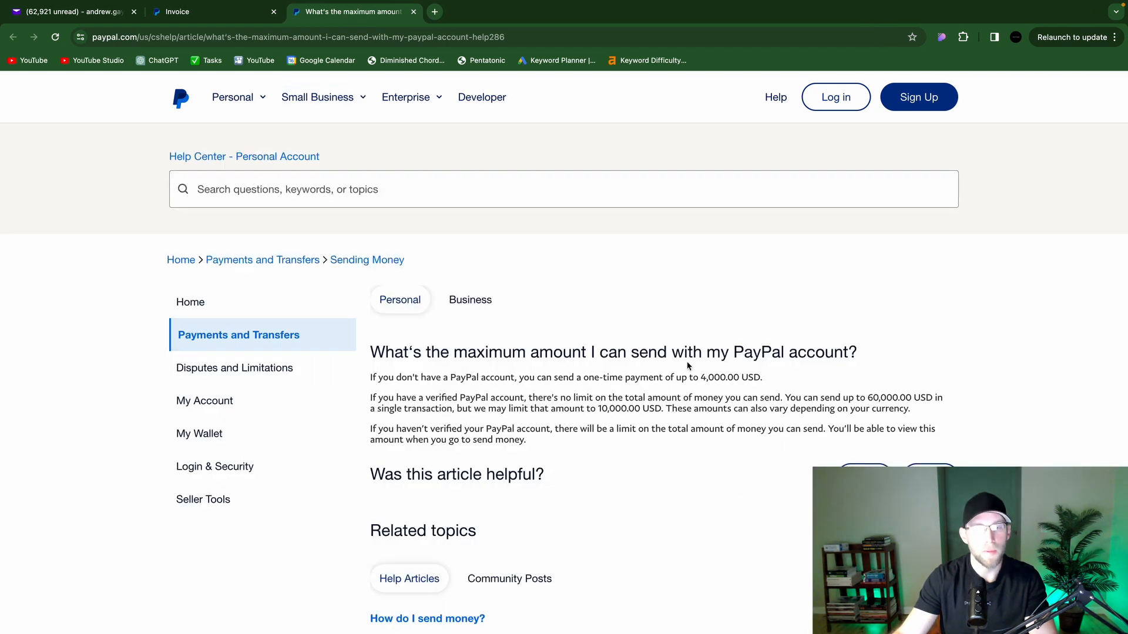
pyautogui.moveTo(350, 430)
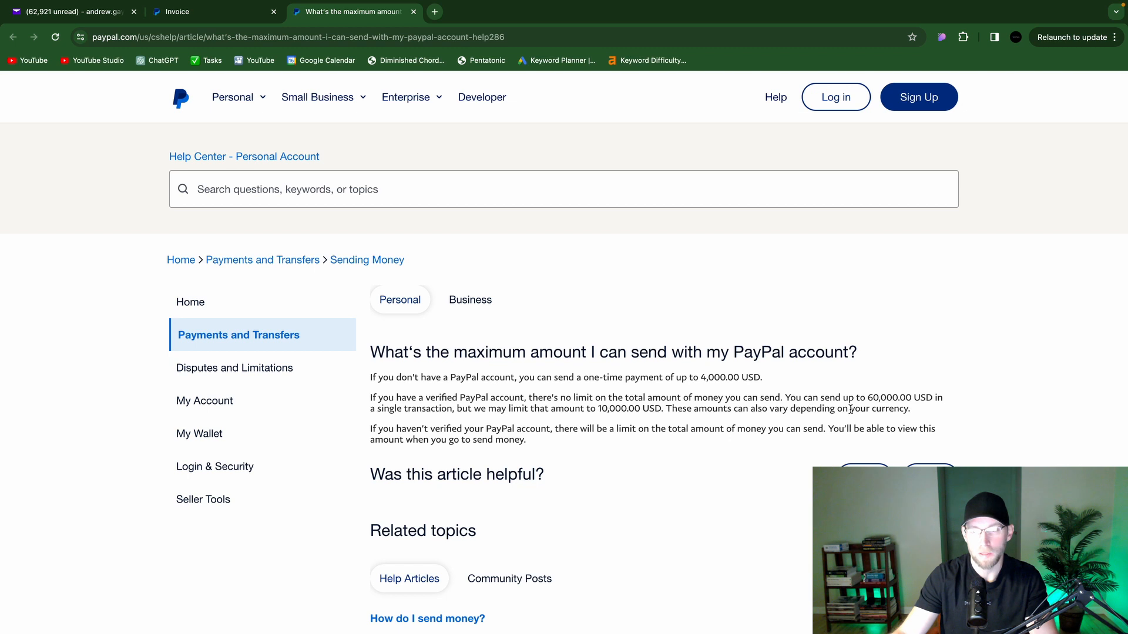
pyautogui.moveTo(921, 412)
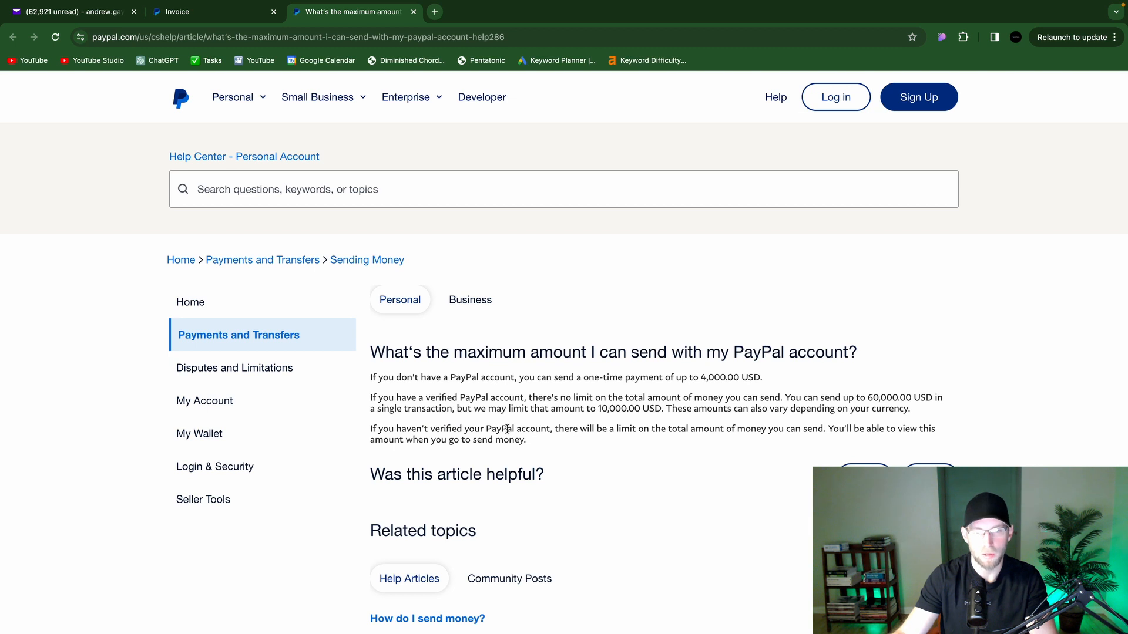
pyautogui.moveTo(658, 421)
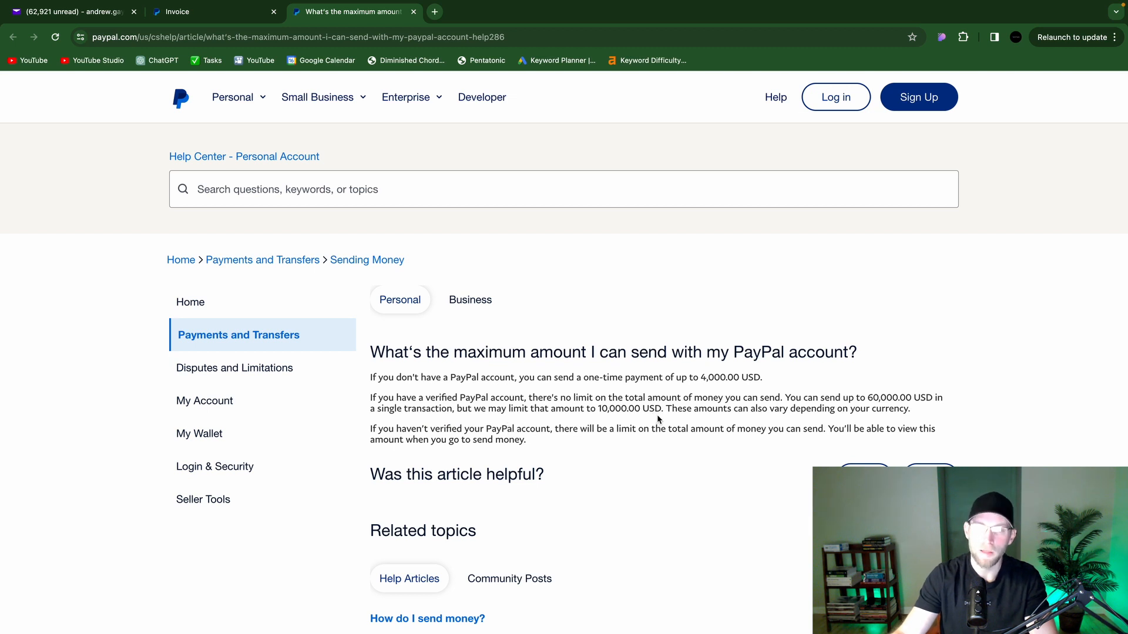
pyautogui.moveTo(847, 425)
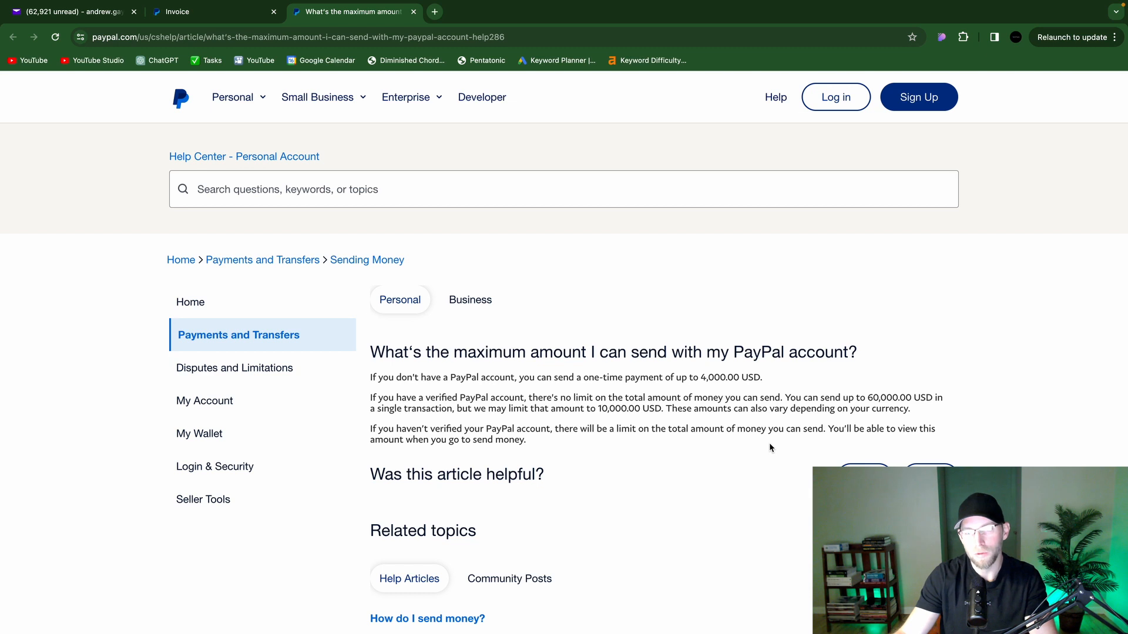
pyautogui.moveTo(752, 480)
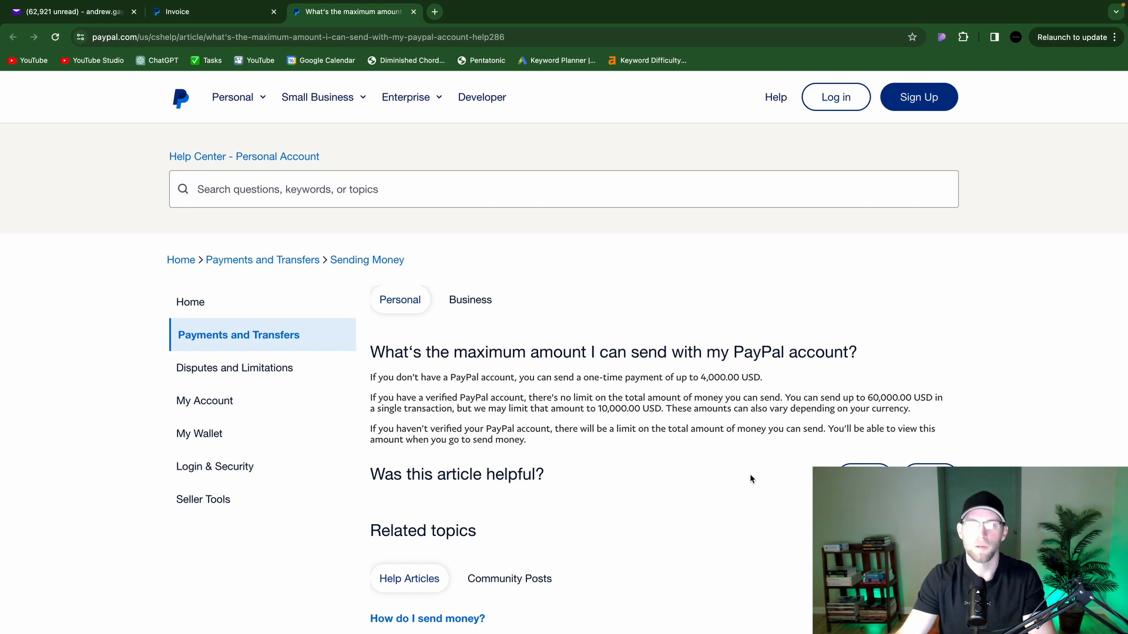